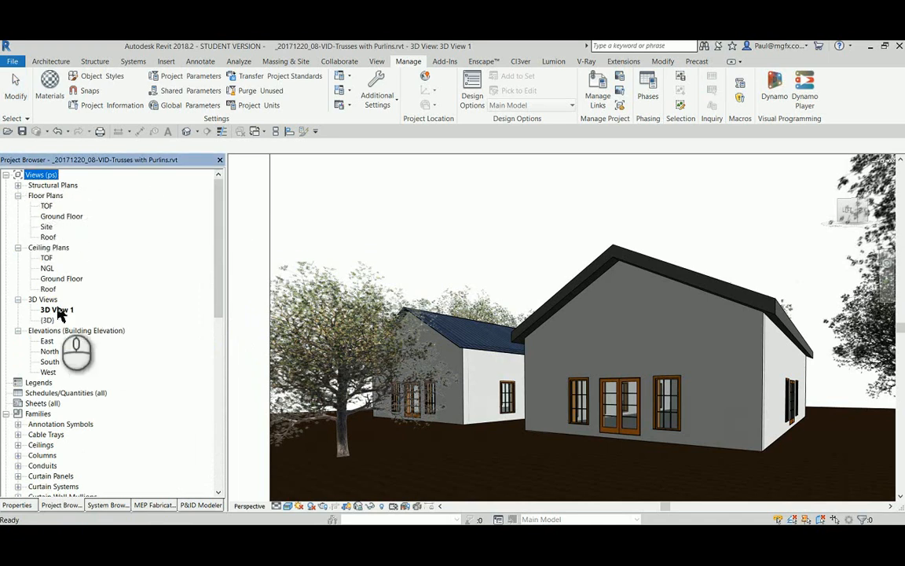
# In the Roof plan, select the building section and rename its view 'bld 1'.
pyautogui.click(48, 237)
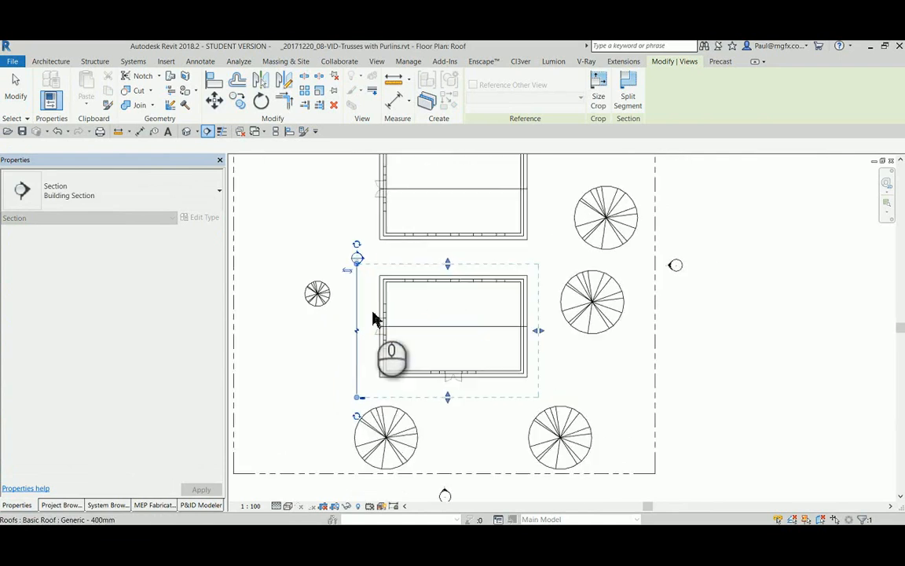
pyautogui.click(60, 504)
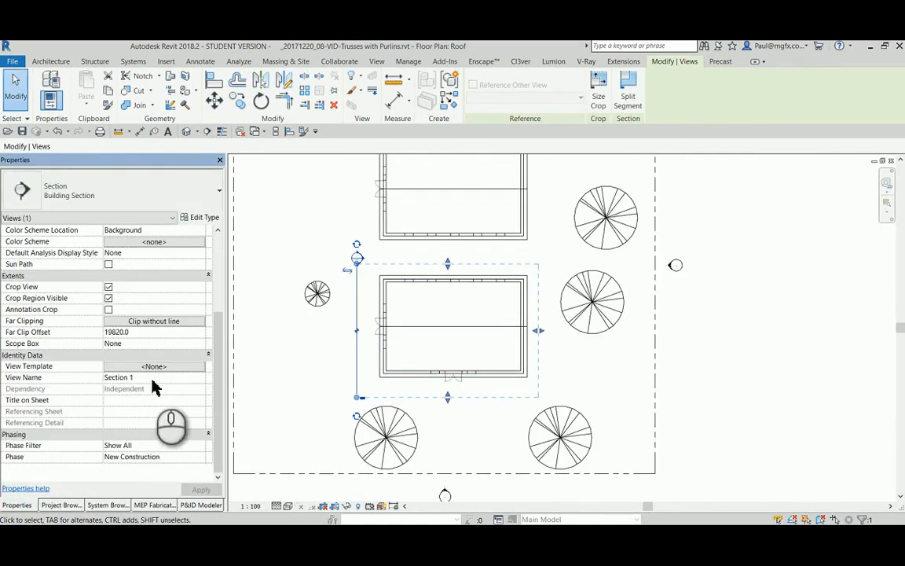
pyautogui.write('bld 1')
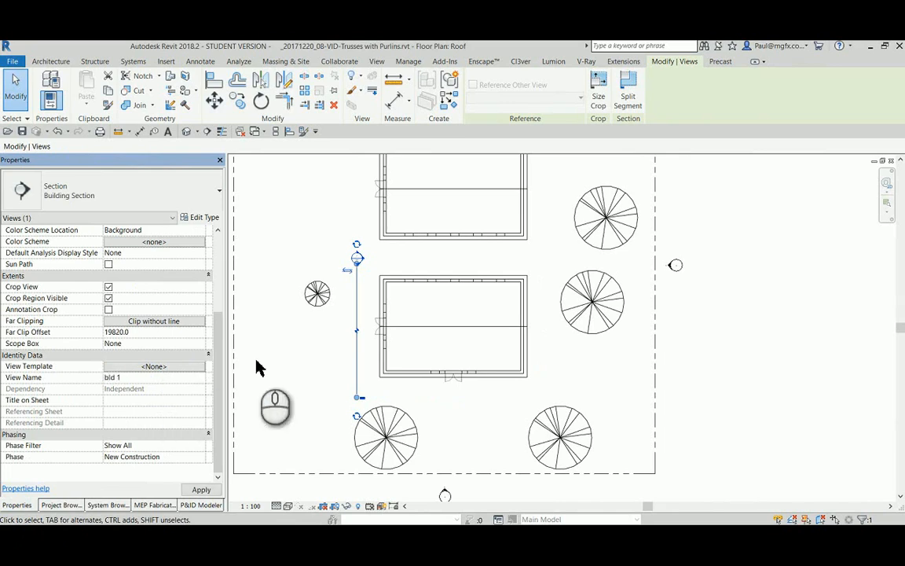
pyautogui.click(408, 61)
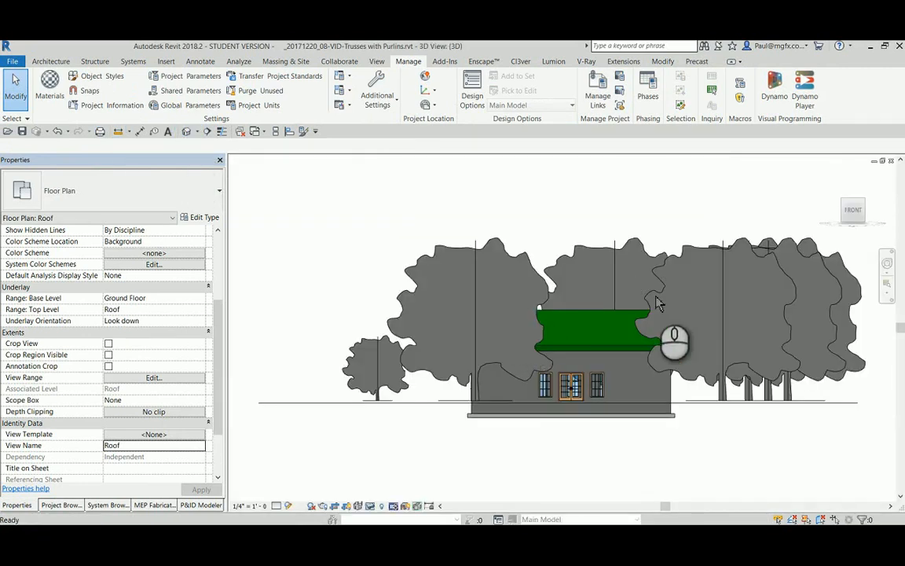
# Bring up the ViewCube orientation menu to orient the 3D view to section bld 1.
pyautogui.rightClick(852, 210)
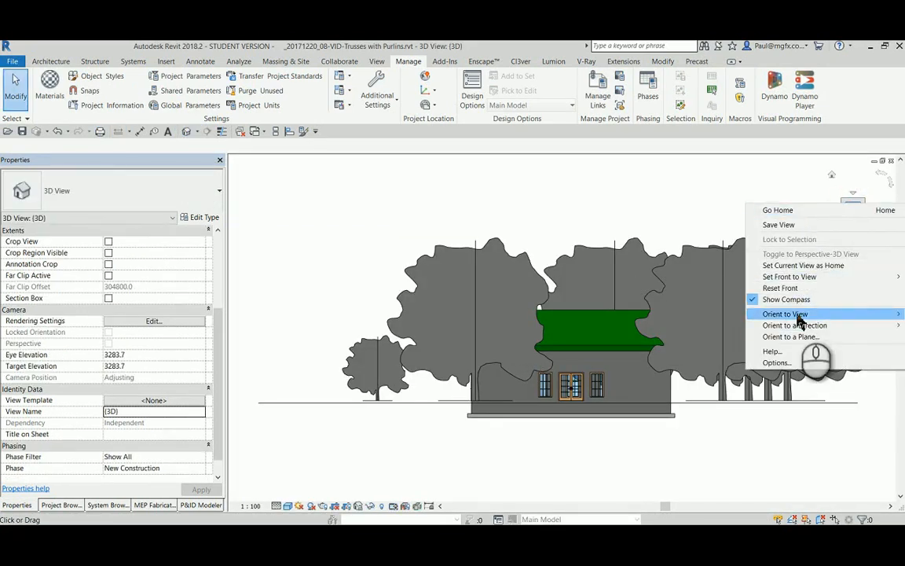
pyautogui.moveTo(785, 314)
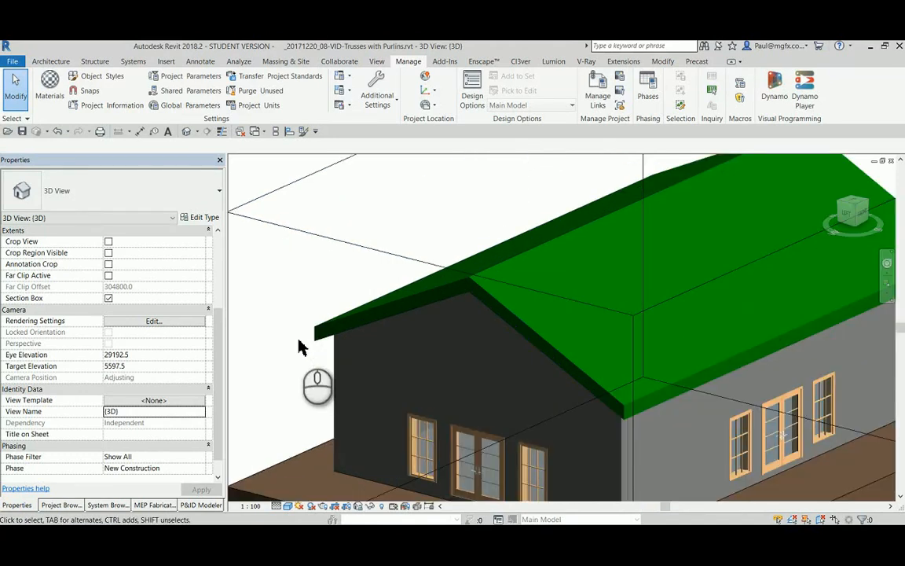
# Browse the M_Dimension Lumber sizes 50x114 and 50x228 in the Project Browser.
pyautogui.click(59, 505)
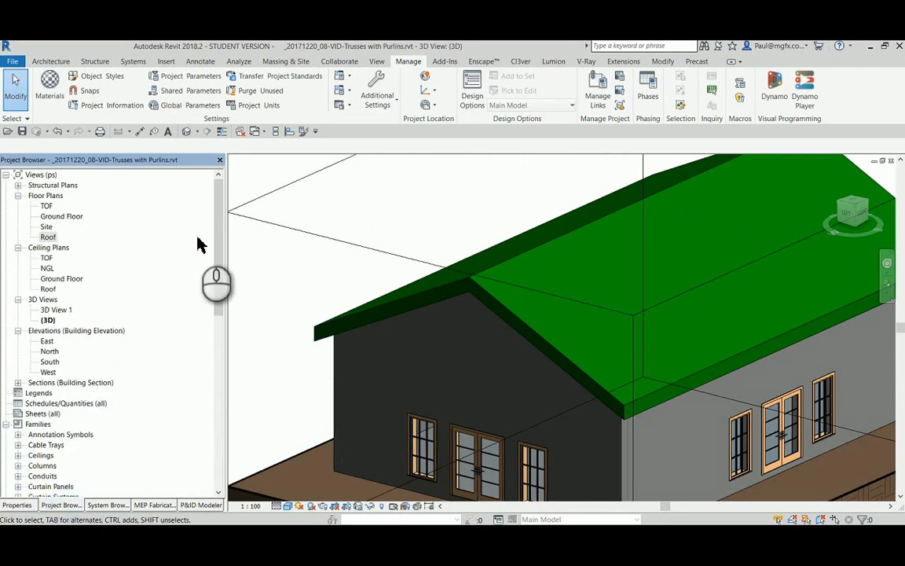
pyautogui.scroll(-3)
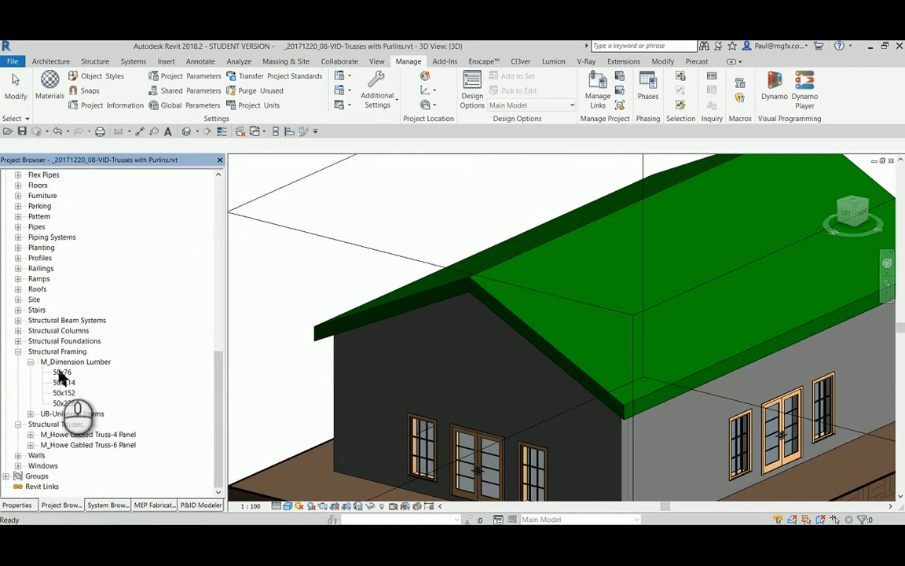
pyautogui.click(63, 383)
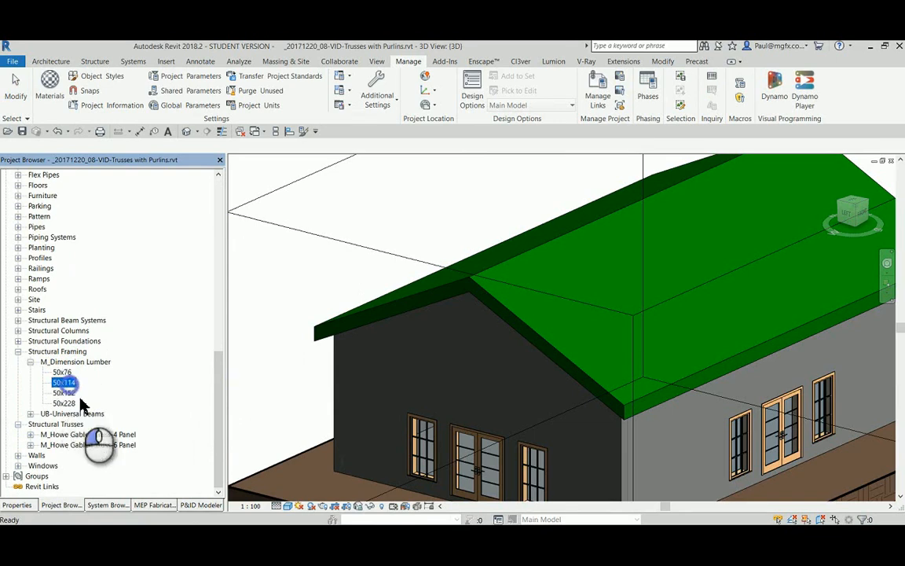
pyautogui.click(65, 402)
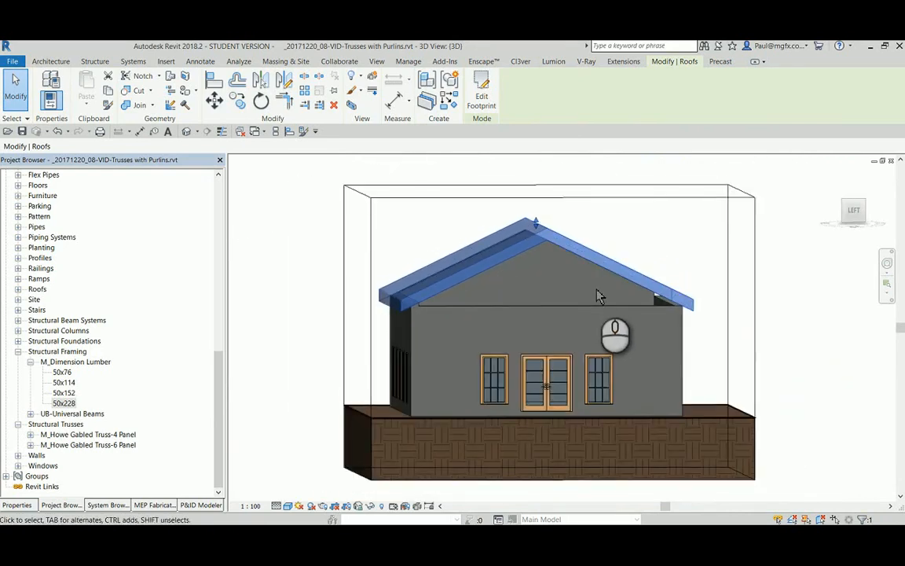
# Filter the selection down to walls and attach their tops to the roof.
pyautogui.click(408, 61)
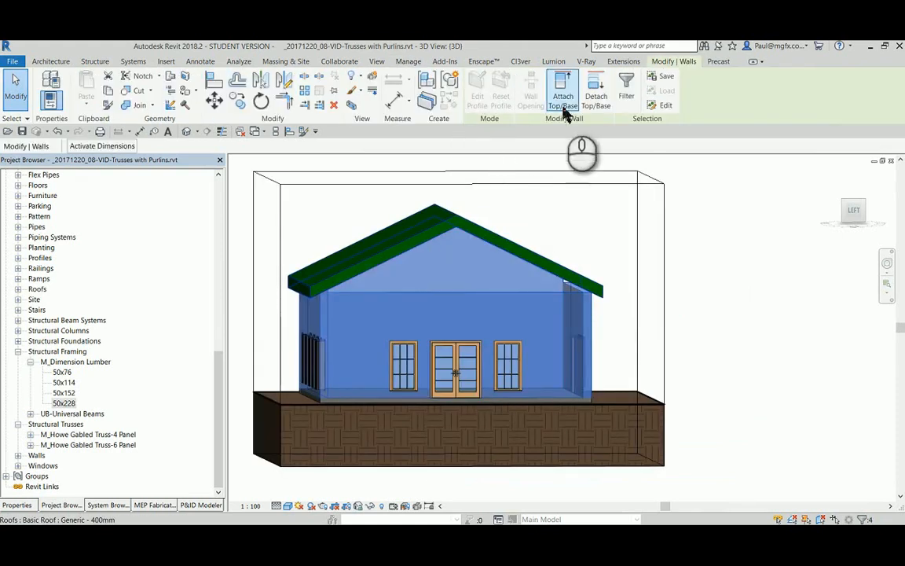
pyautogui.click(627, 90)
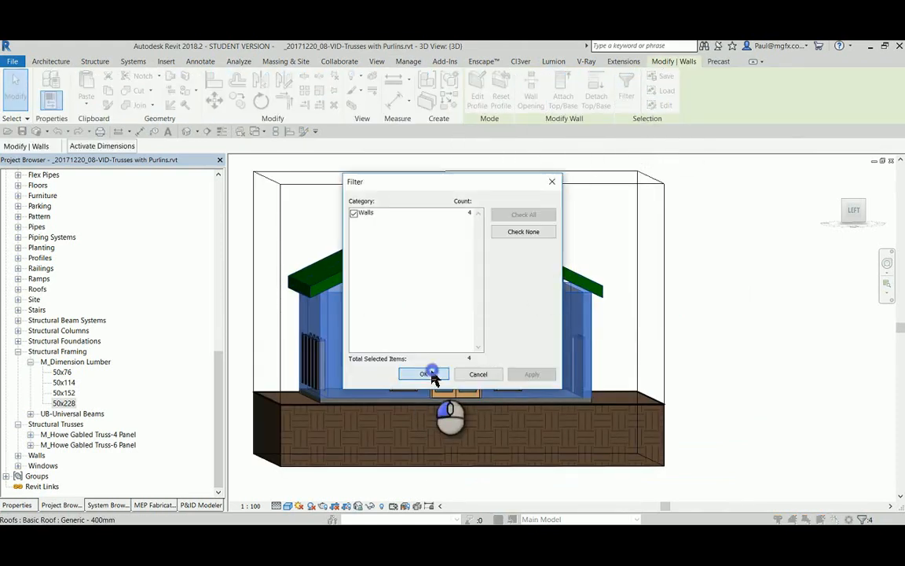
pyautogui.click(425, 373)
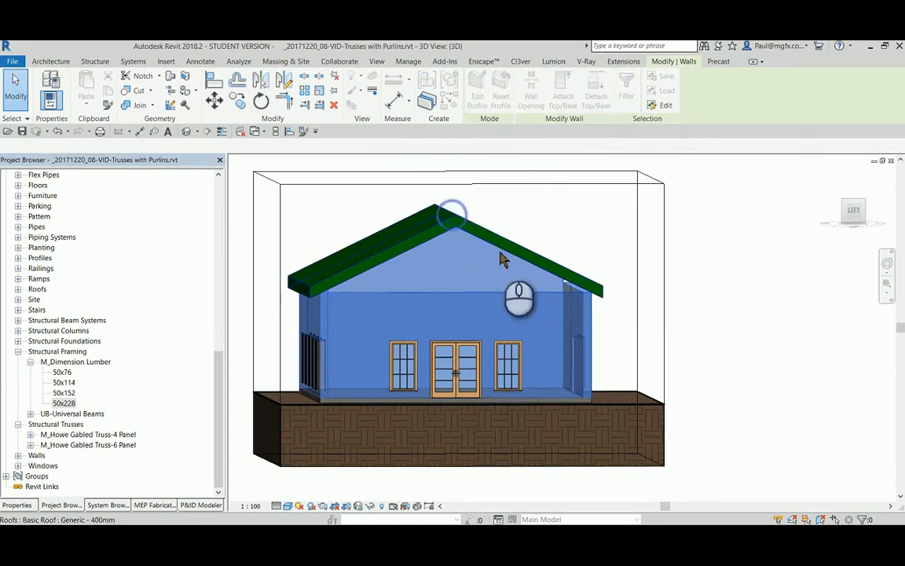
pyautogui.click(408, 61)
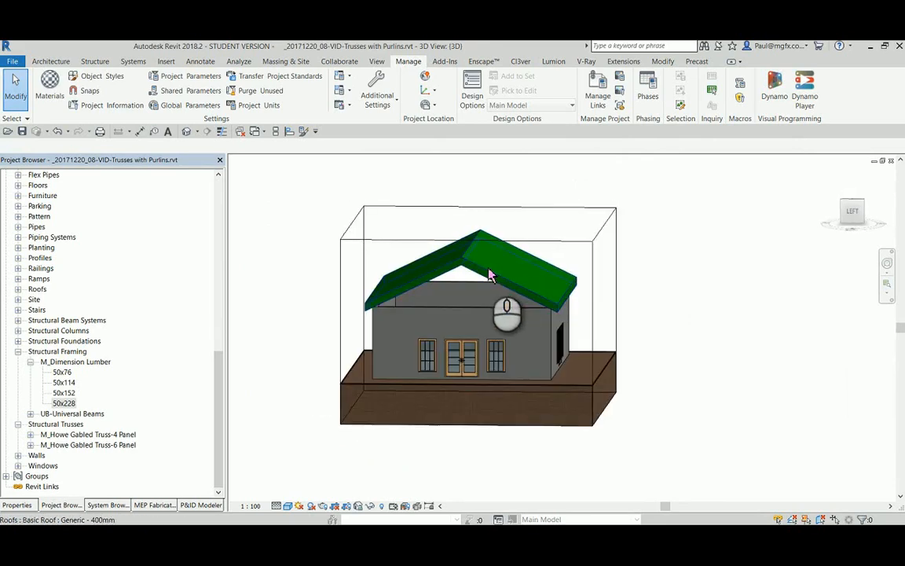
pyautogui.click(488, 271)
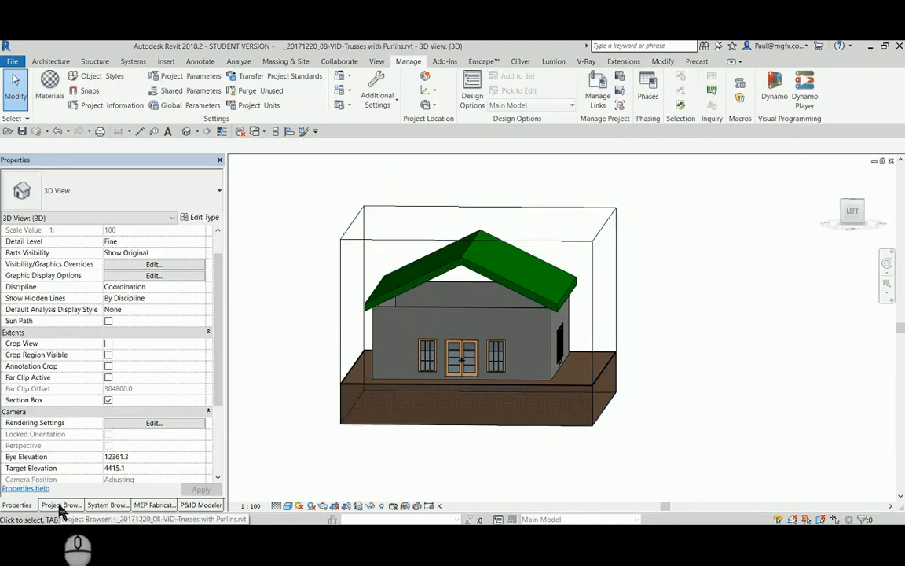
# Open the Roof floor plan and begin drawing reference planes along the walls.
pyautogui.click(61, 505)
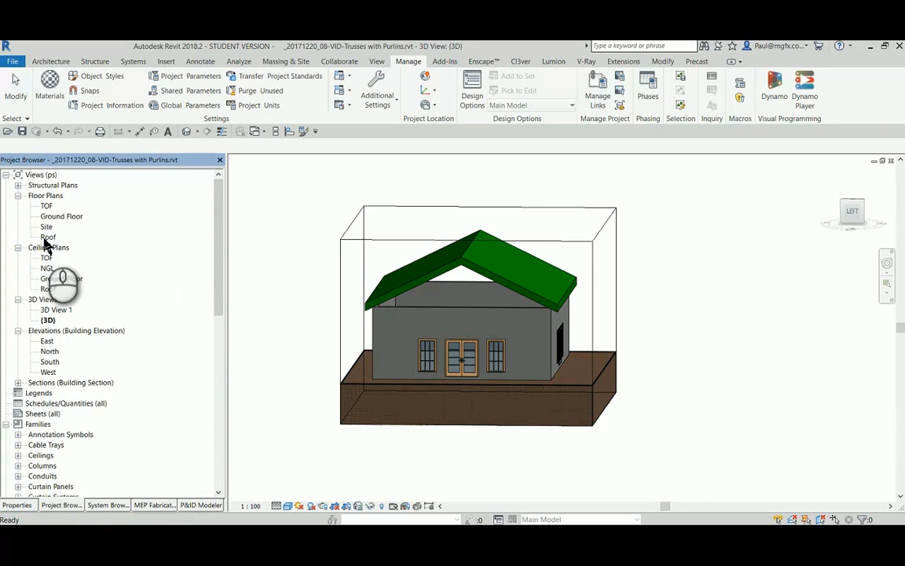
pyautogui.doubleClick(47, 236)
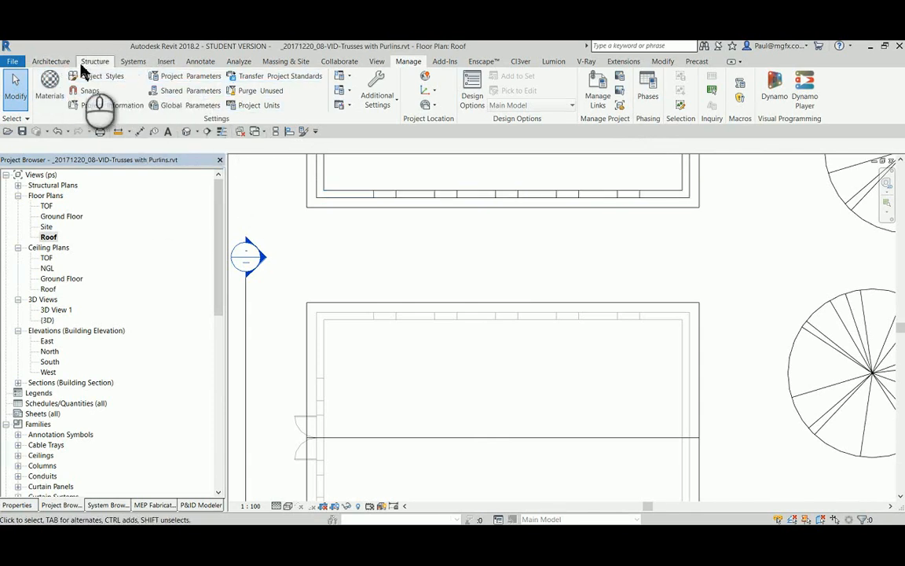
pyautogui.click(50, 62)
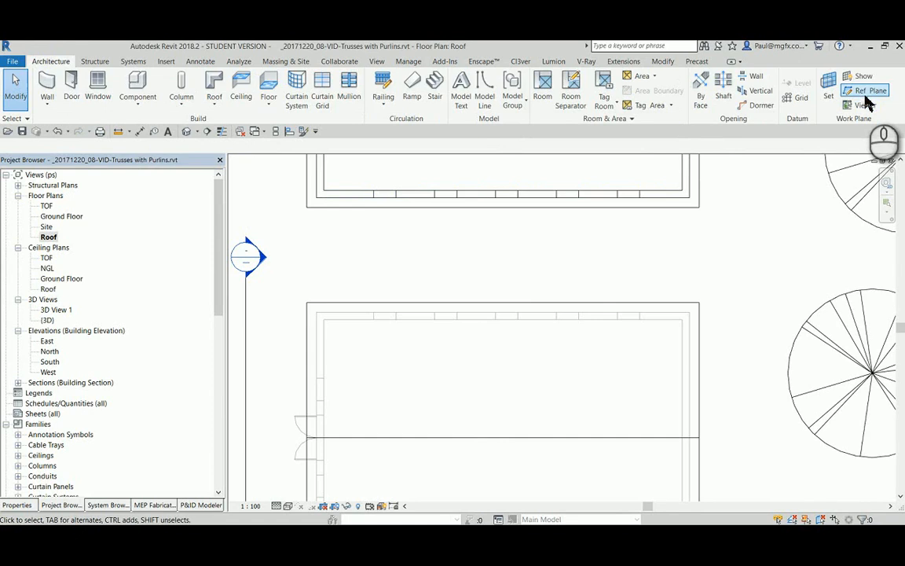
pyautogui.click(864, 90)
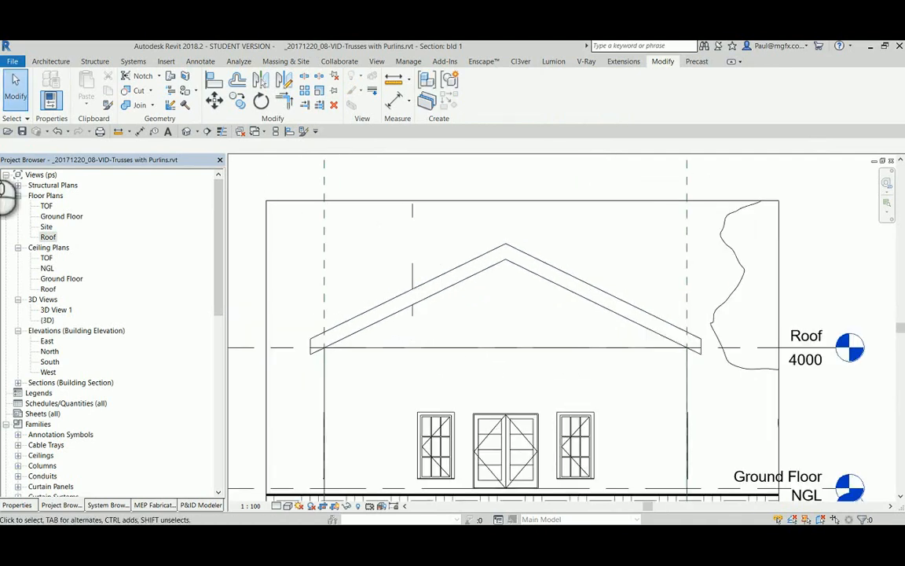
# Switch to Floor Plan: Roof and select the bld 1 section marker.
pyautogui.click(256, 131)
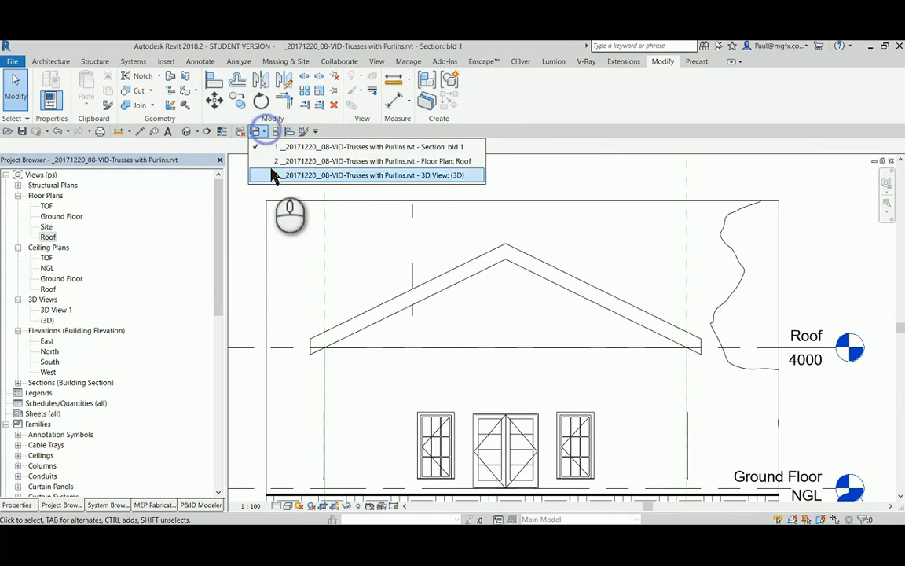
pyautogui.moveTo(297, 170)
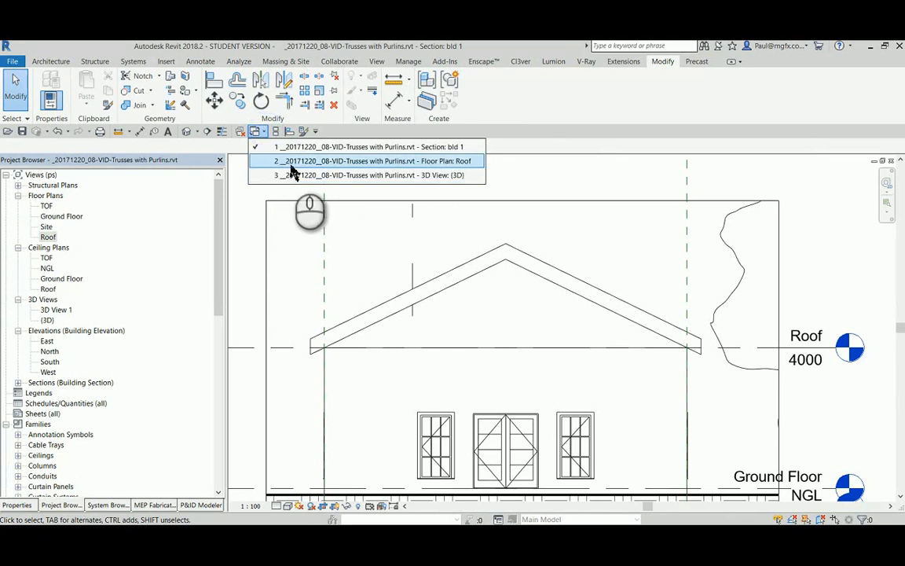
pyautogui.click(370, 160)
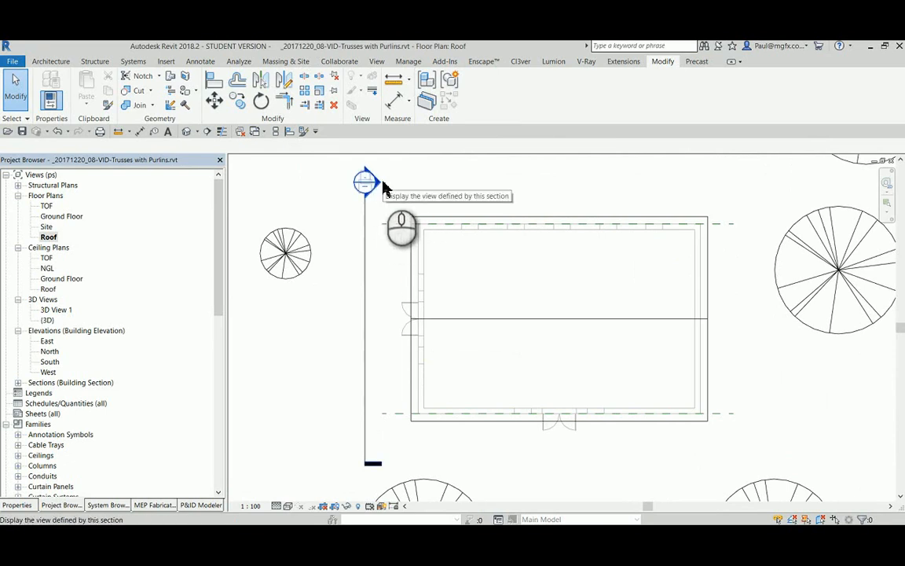
pyautogui.click(50, 61)
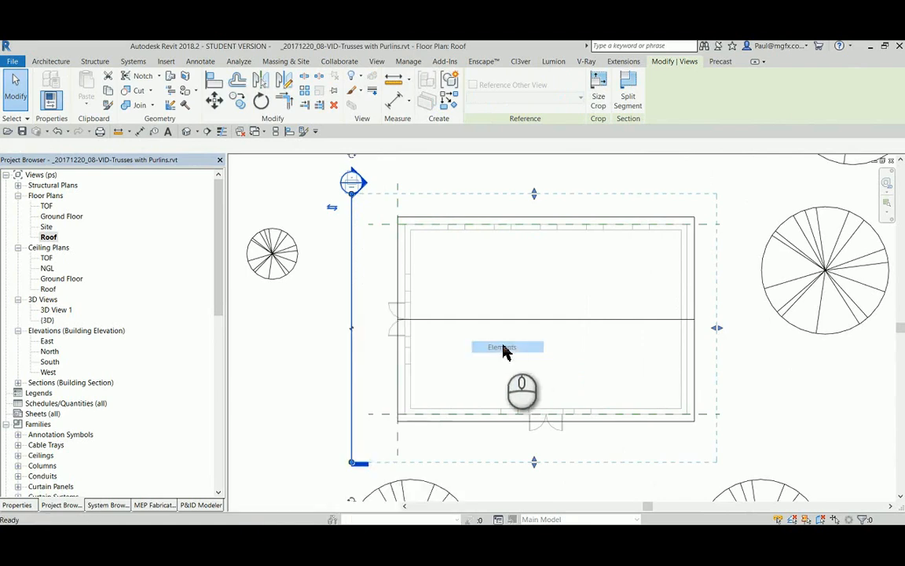
# Draw a reference plane on the left end wall and create a Framing Elevation.
pyautogui.click(51, 61)
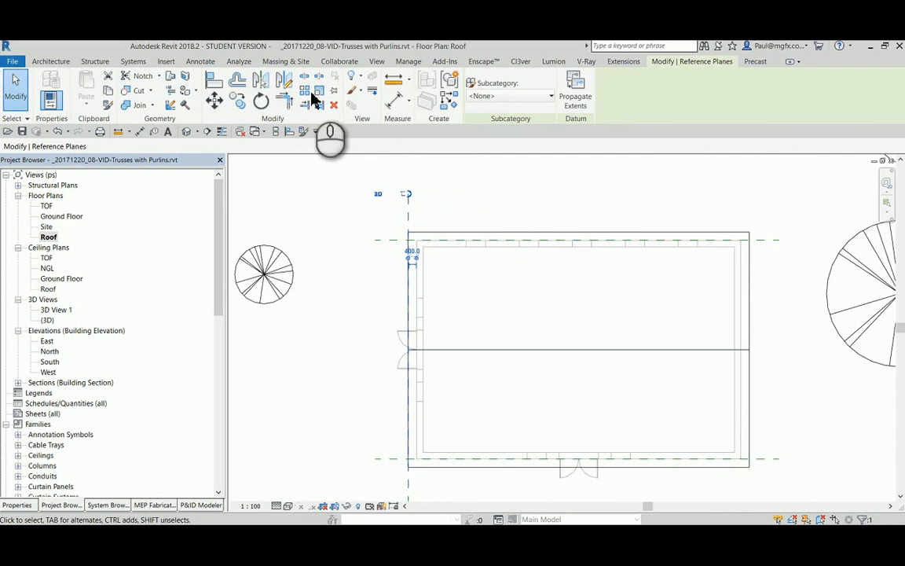
pyautogui.click(376, 61)
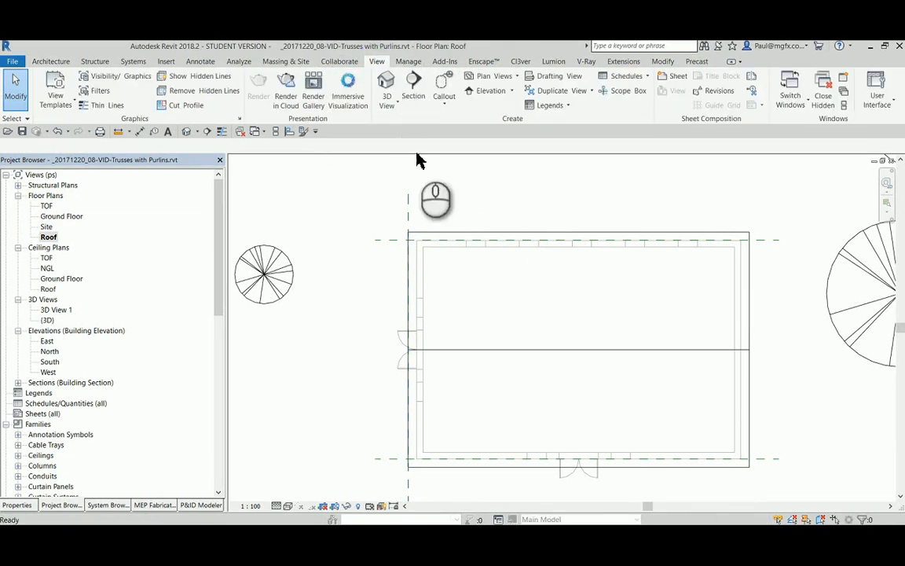
pyautogui.moveTo(386, 84)
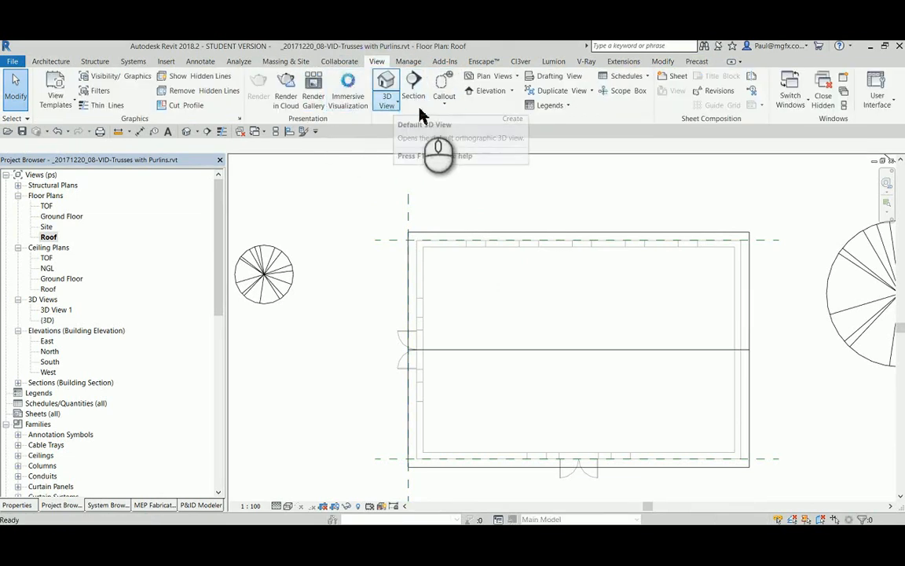
pyautogui.click(510, 90)
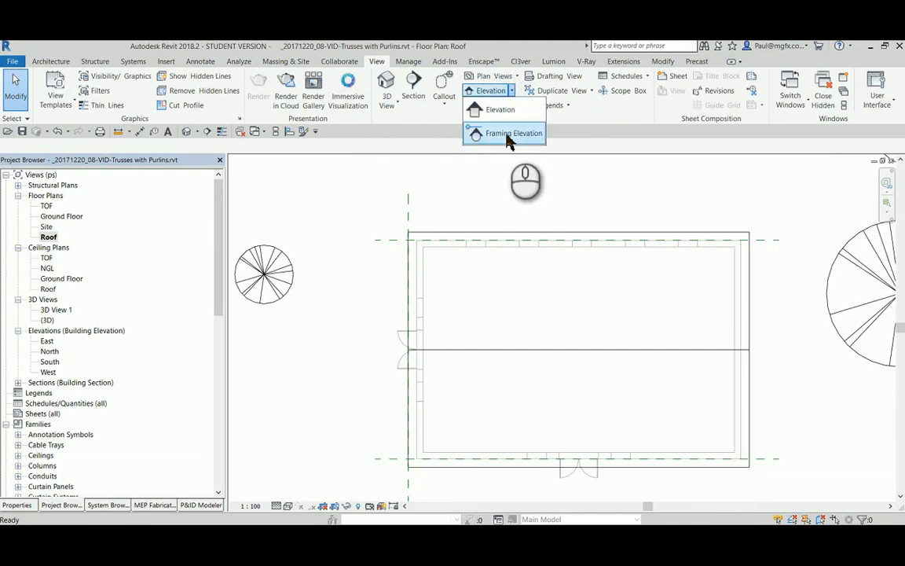
pyautogui.click(513, 133)
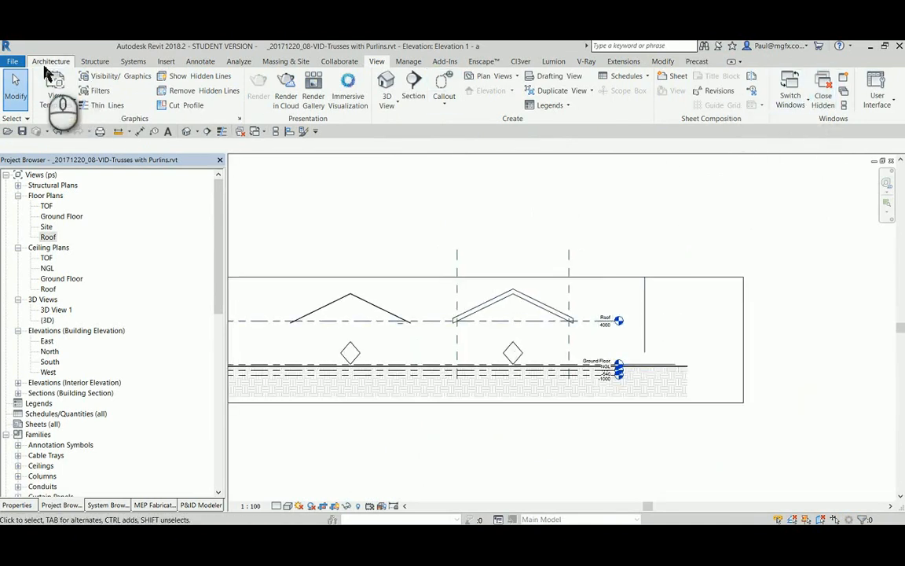
# Drag the framing elevation's crop boundary outward to fit the gable roof and levels.
pyautogui.click(51, 61)
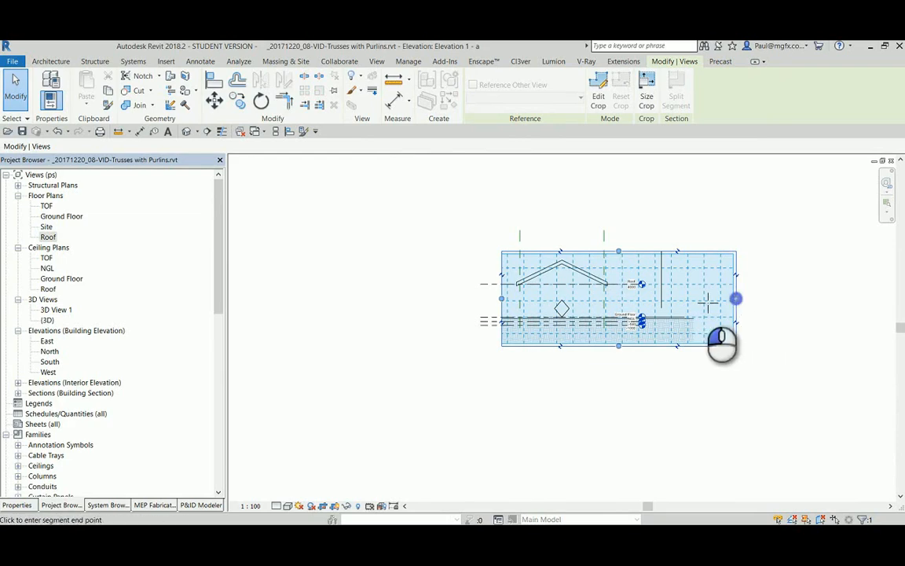
pyautogui.moveTo(734, 299); pyautogui.dragTo(629, 303)
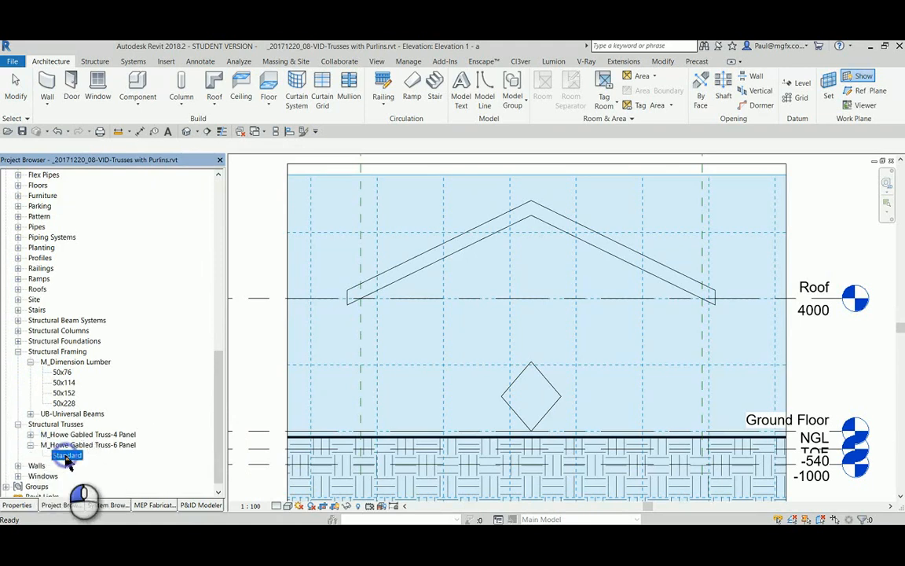
# Place the M_Howe Gabled Truss-6 Panel Standard type under the gable roof.
pyautogui.doubleClick(66, 455)
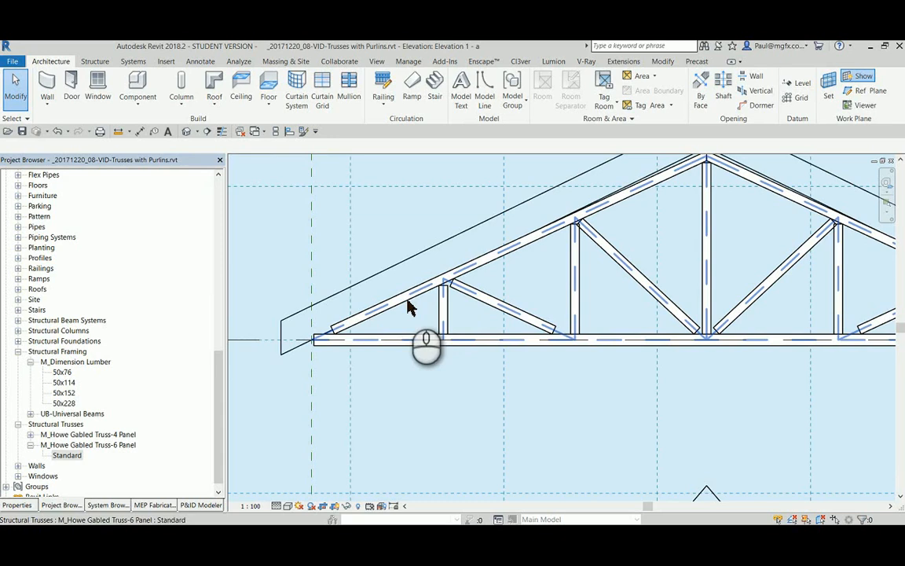
# Duplicate the selected roof's type as a new type named 'Dummy Purlin'.
pyautogui.click(383, 273)
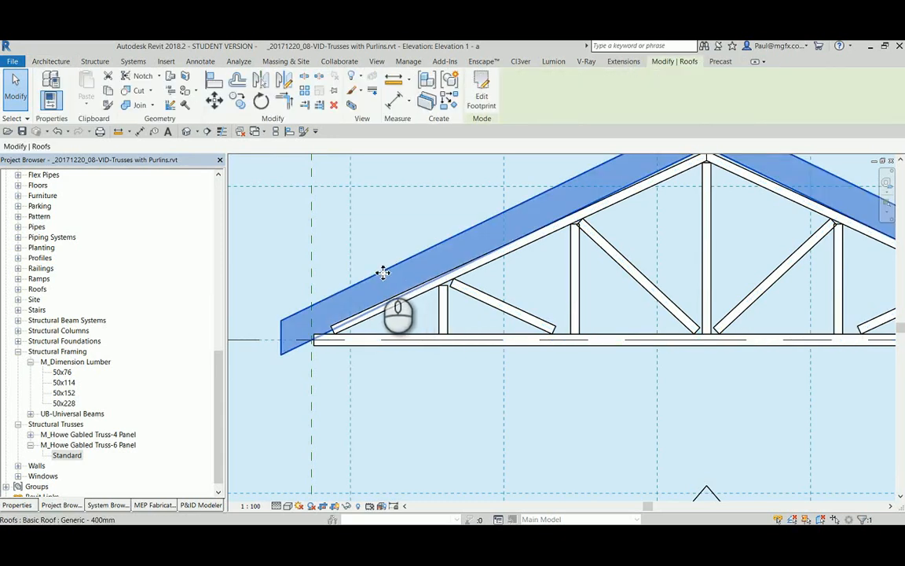
pyautogui.click(17, 505)
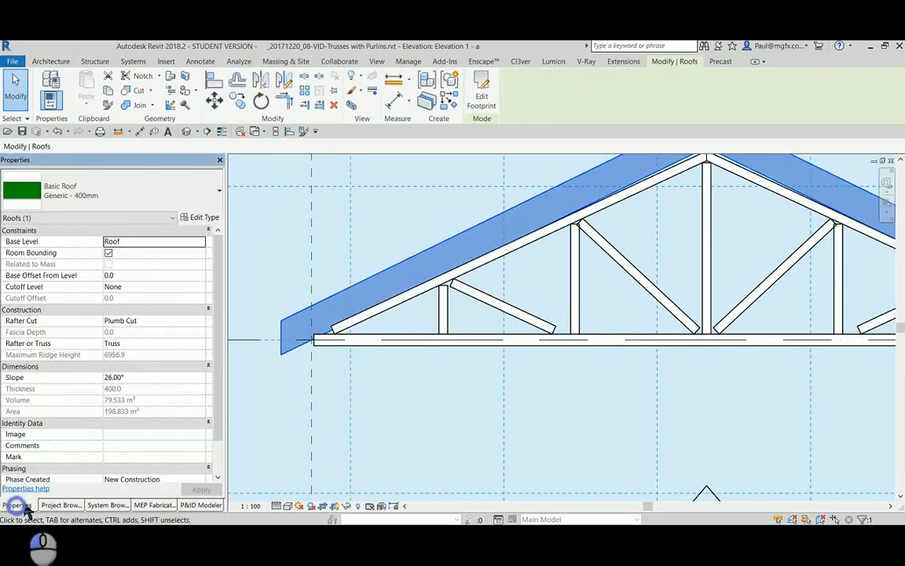
pyautogui.click(199, 217)
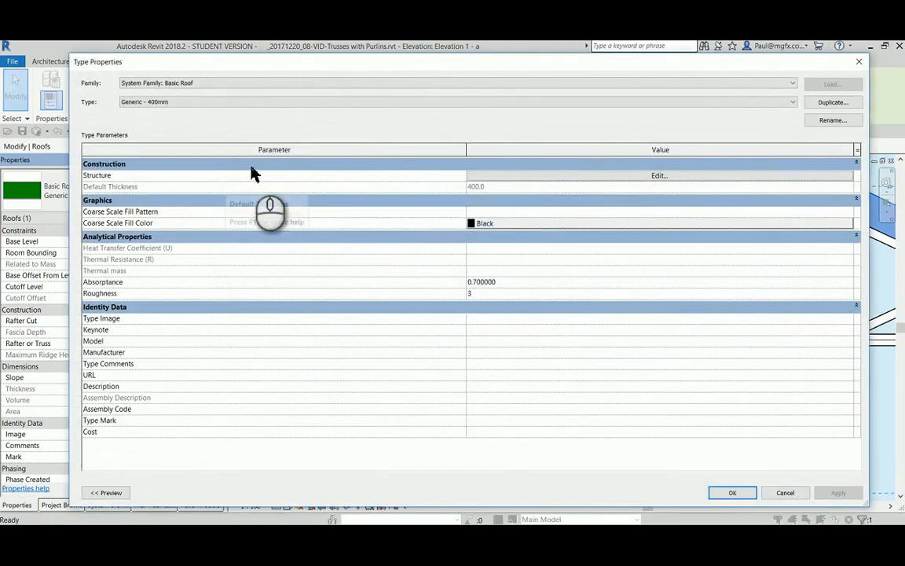
pyautogui.moveTo(409, 228)
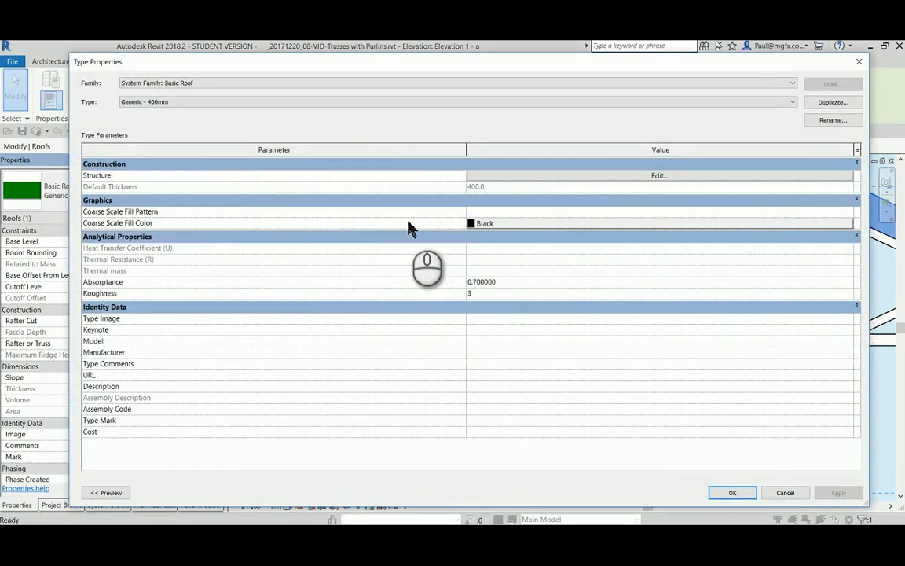
pyautogui.moveTo(569, 181)
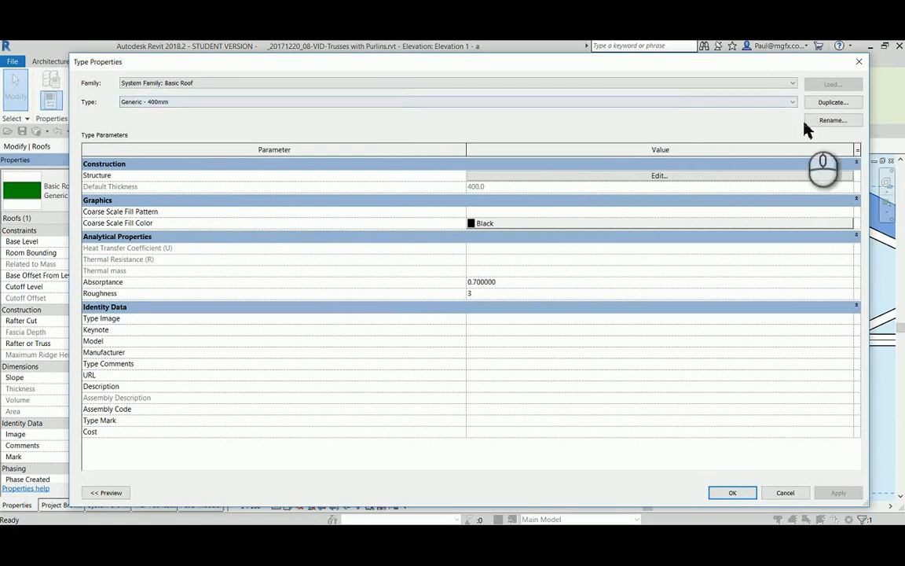
pyautogui.click(834, 102)
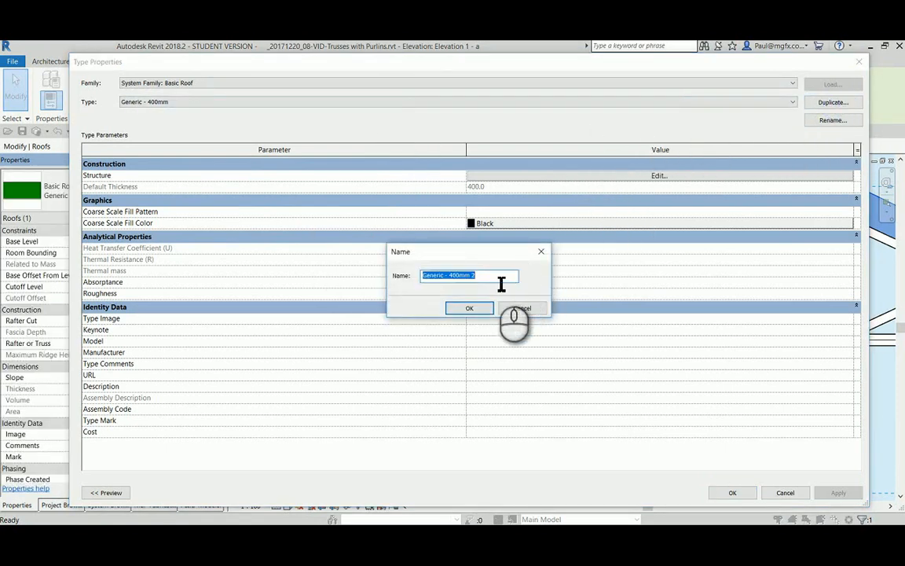
pyautogui.write('Dummy Purlin')
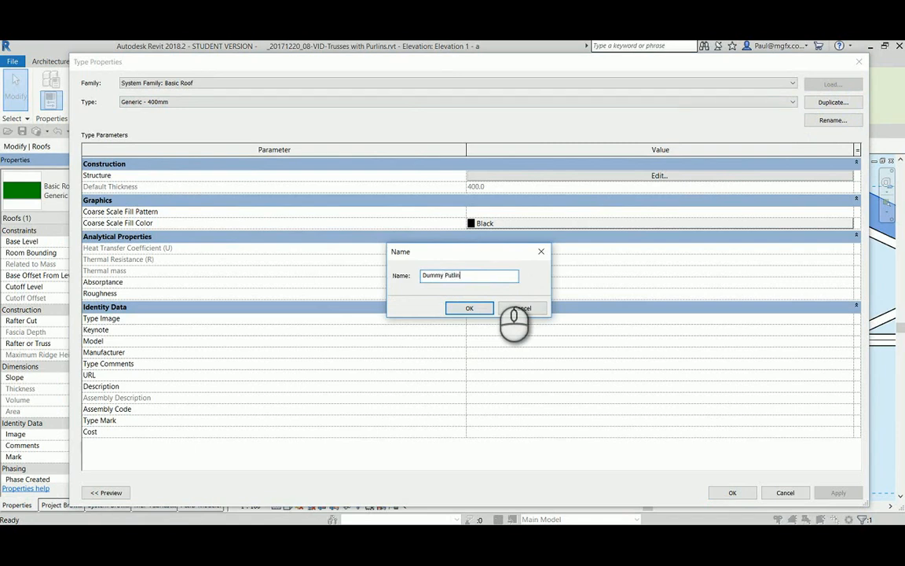
pyautogui.press('BackSpace')
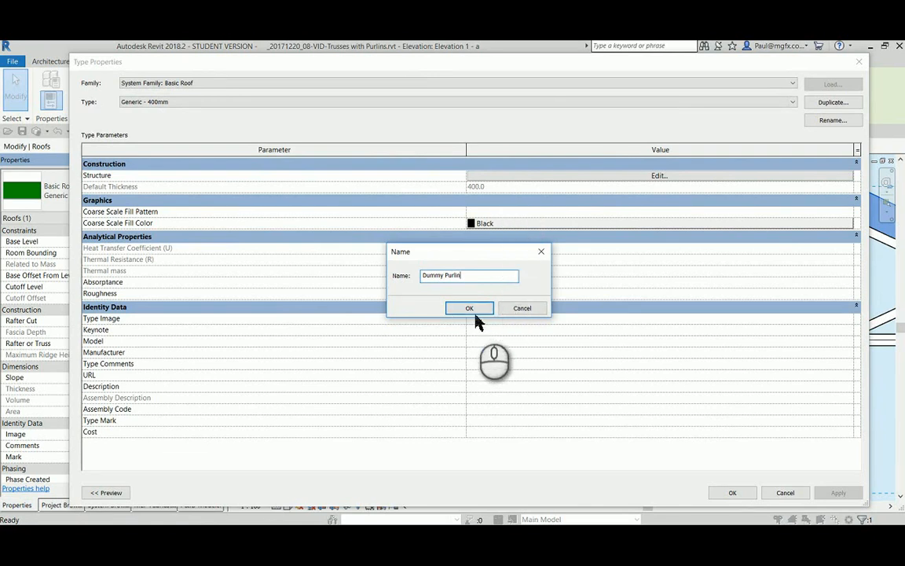
pyautogui.click(469, 307)
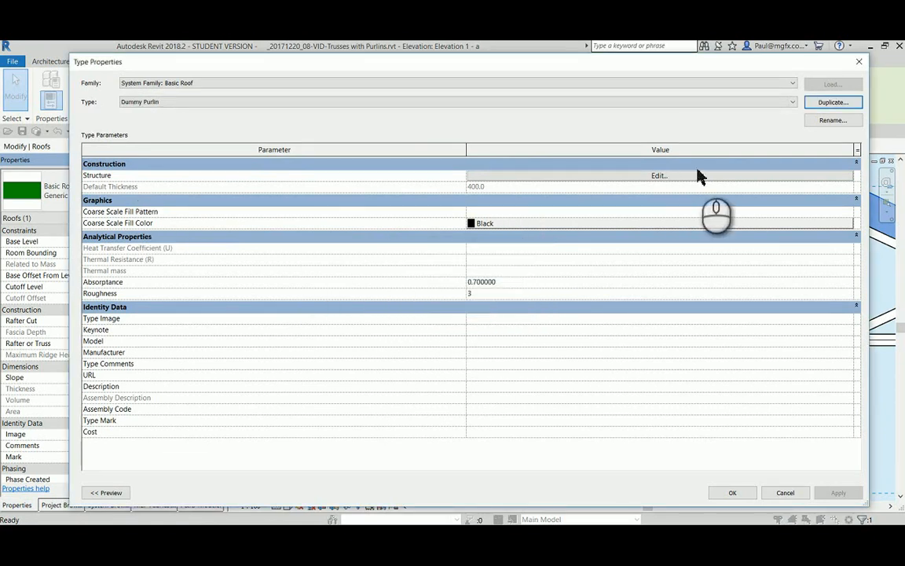
# Set the Dummy Purlin structure layer thickness to 76.0 and apply.
pyautogui.click(659, 175)
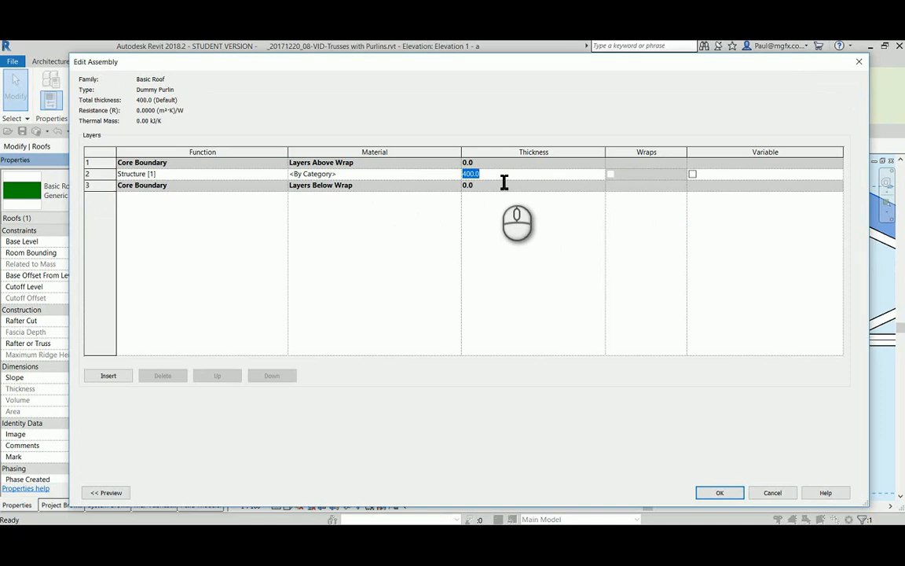
pyautogui.write('76.0')
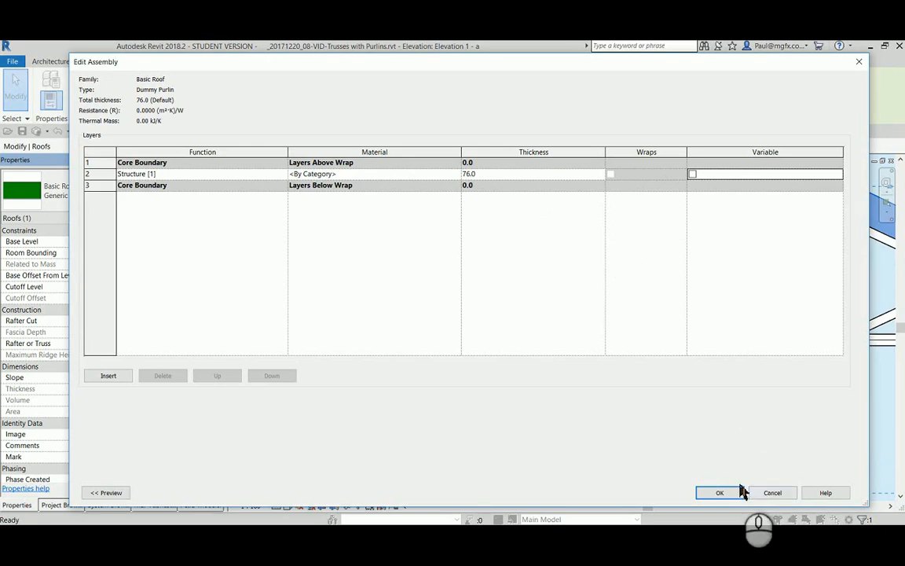
pyautogui.click(719, 492)
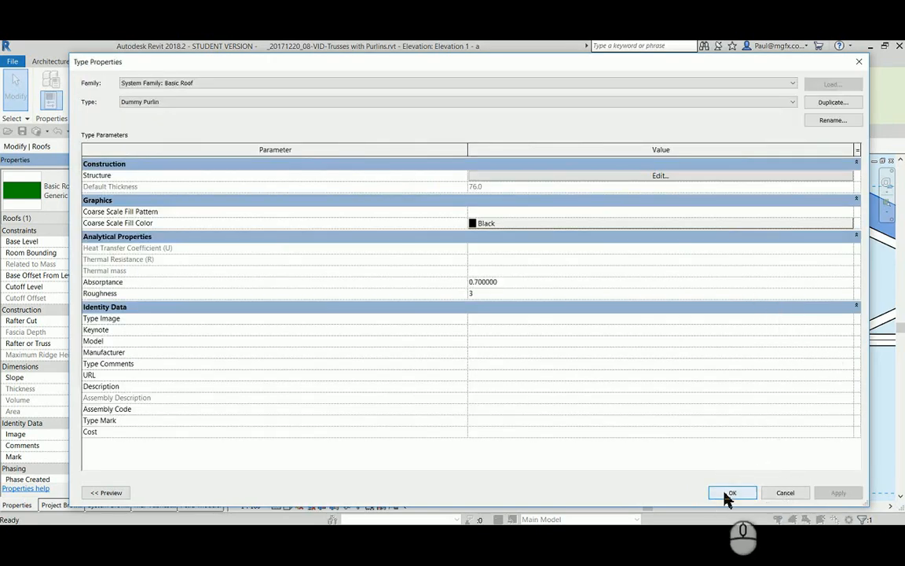
pyautogui.click(732, 493)
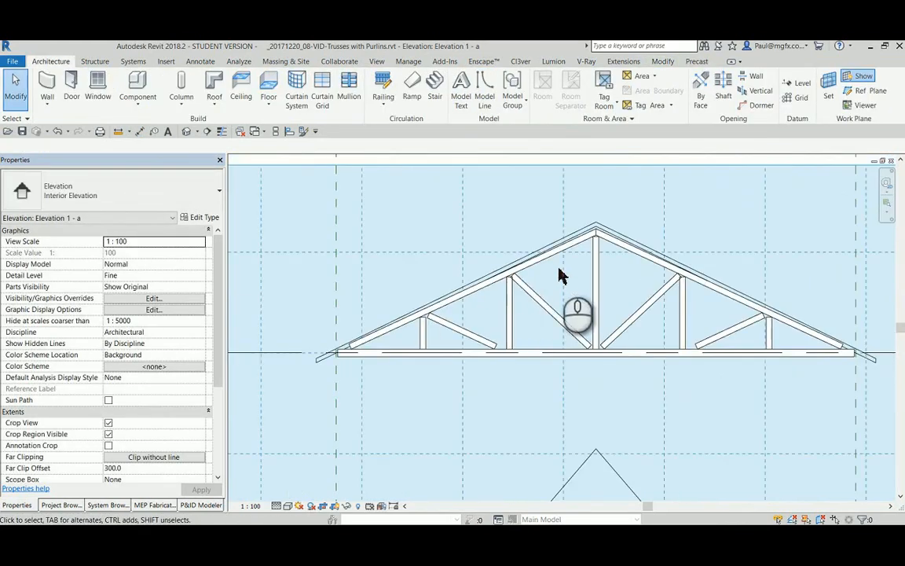
pyautogui.click(578, 319)
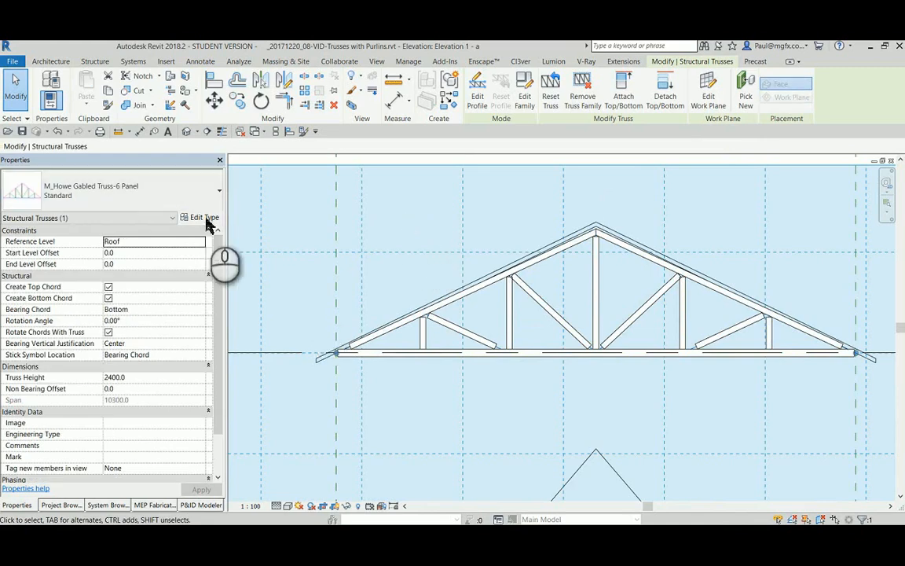
pyautogui.click(199, 218)
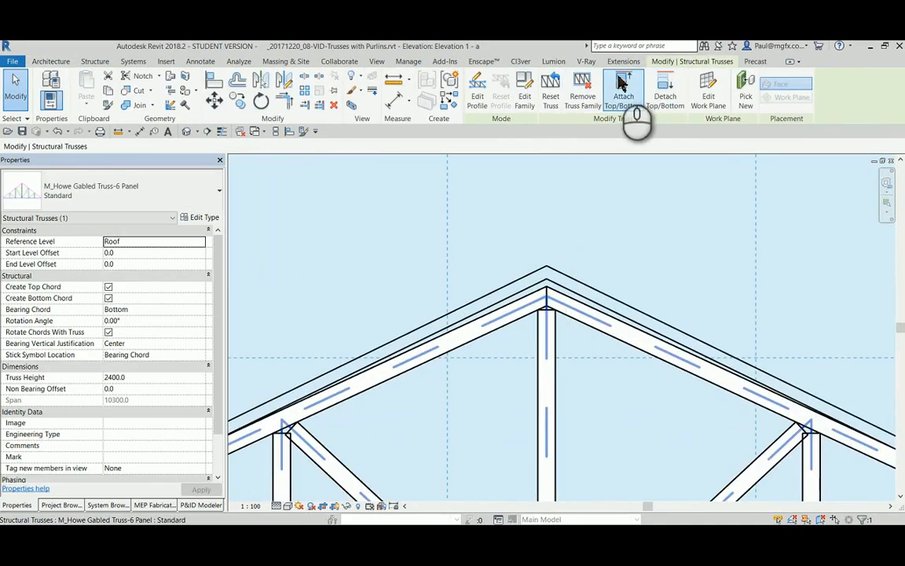
pyautogui.click(623, 89)
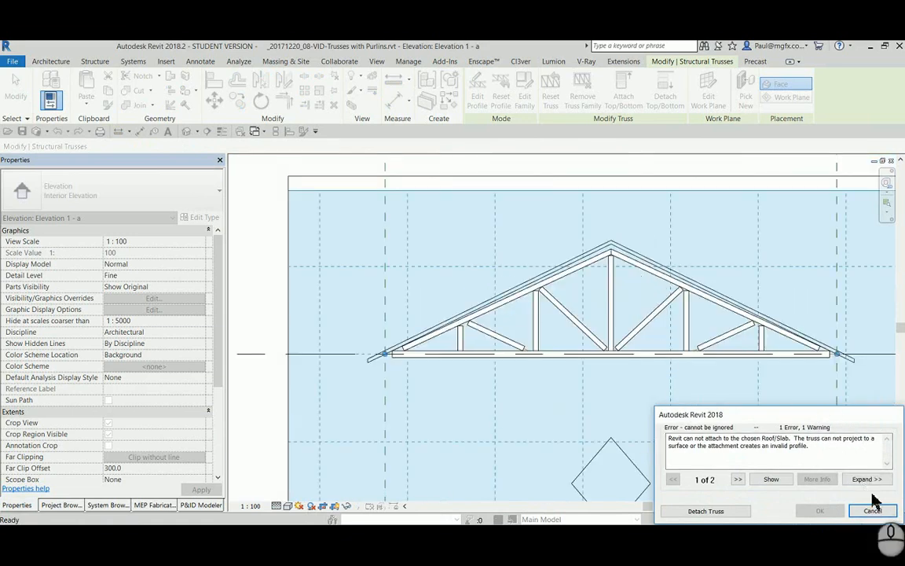
pyautogui.click(874, 511)
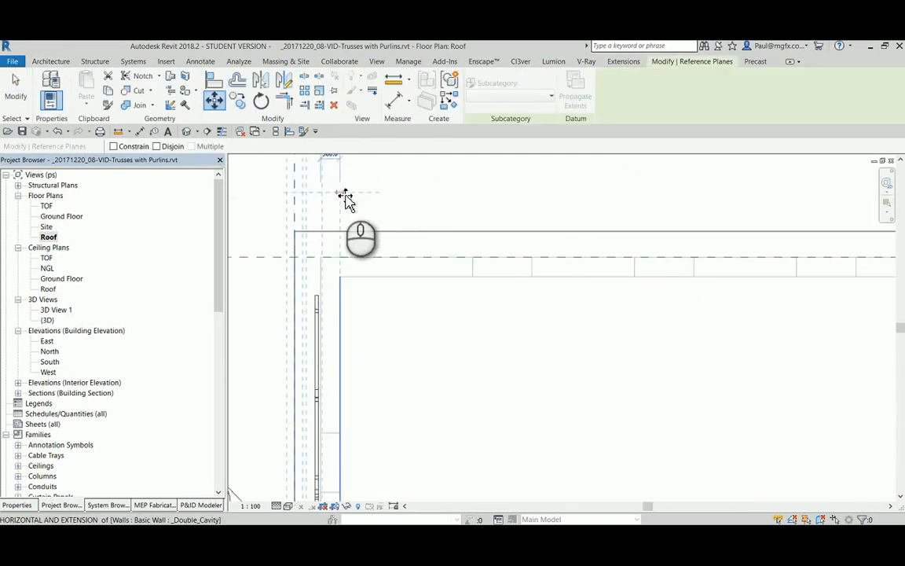
# Offset the corner reference plane 25 from the wall, then toggle Thin Lines.
pyautogui.click(51, 62)
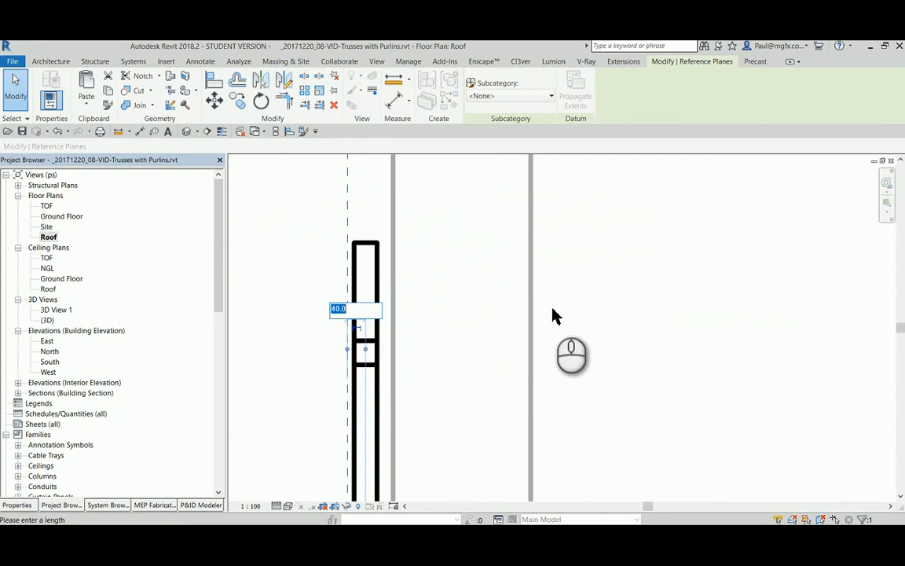
pyautogui.write('25')
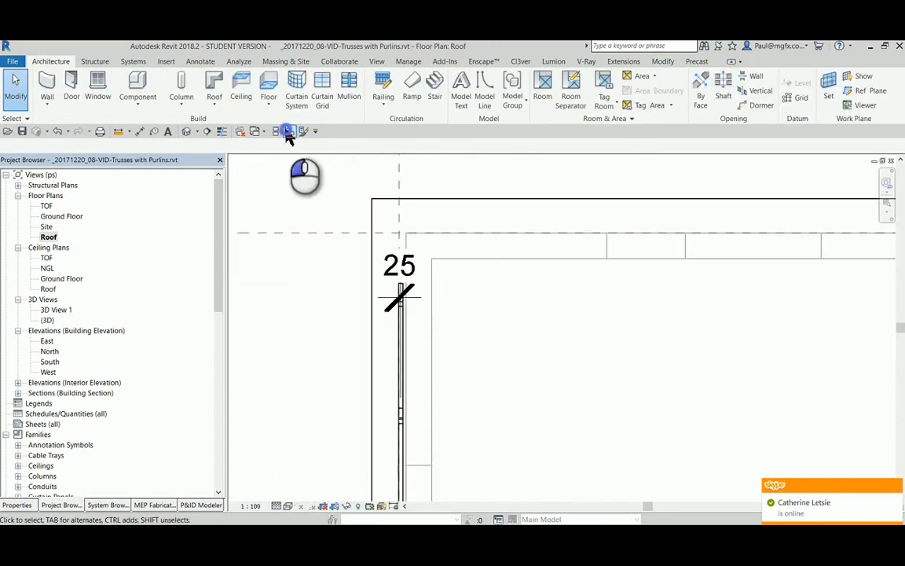
pyautogui.click(287, 130)
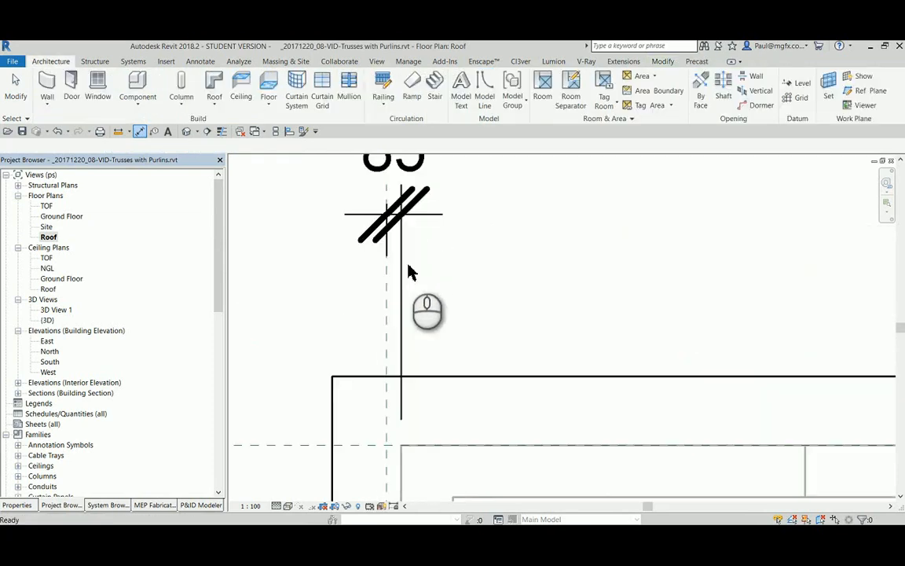
pyautogui.click(386, 220)
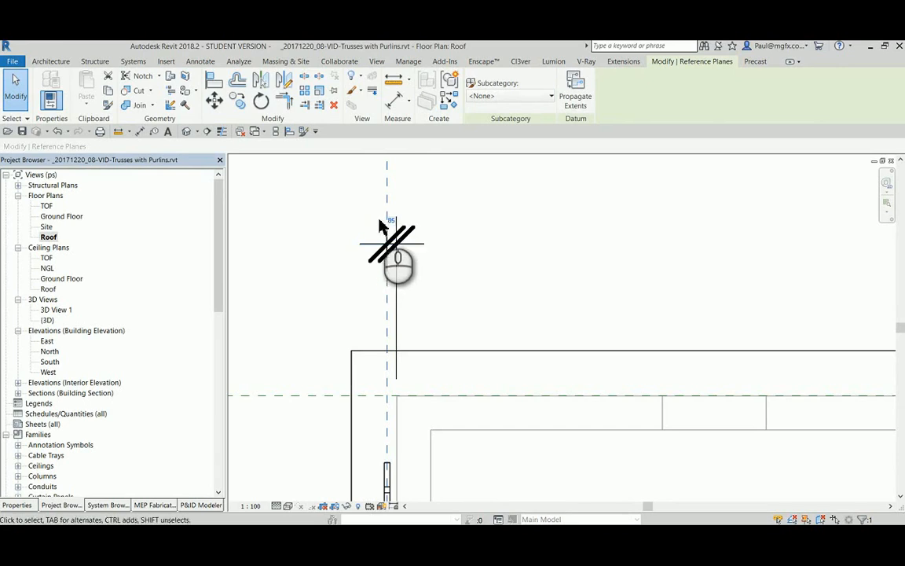
pyautogui.click(385, 240)
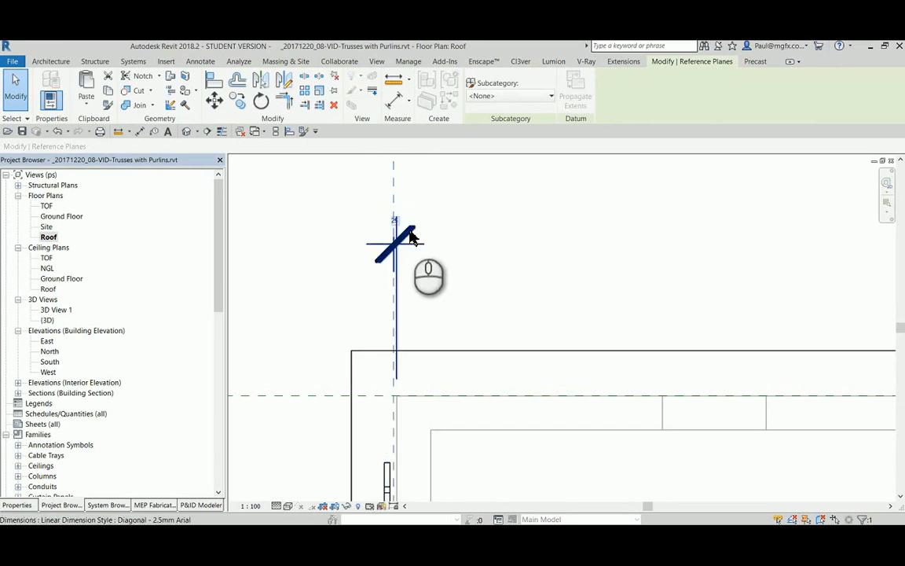
pyautogui.click(50, 62)
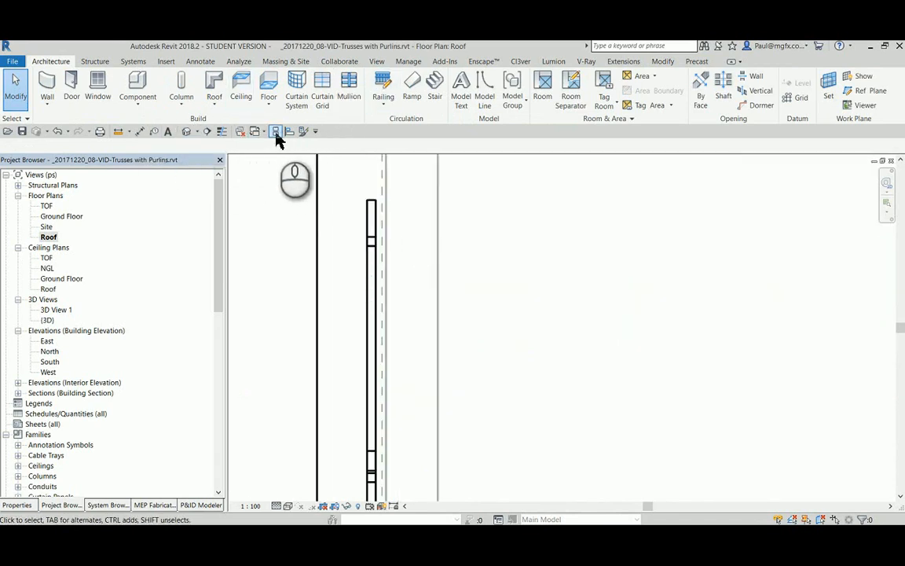
pyautogui.click(276, 130)
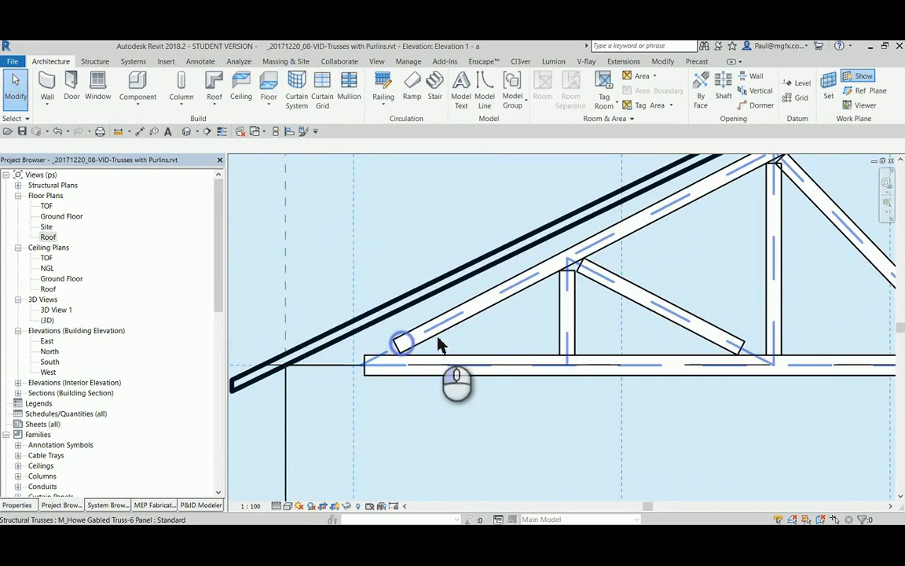
# Attach the Howe truss top chord to the roof, then rename the 3D view to 3D Bld 1.
pyautogui.click(400, 343)
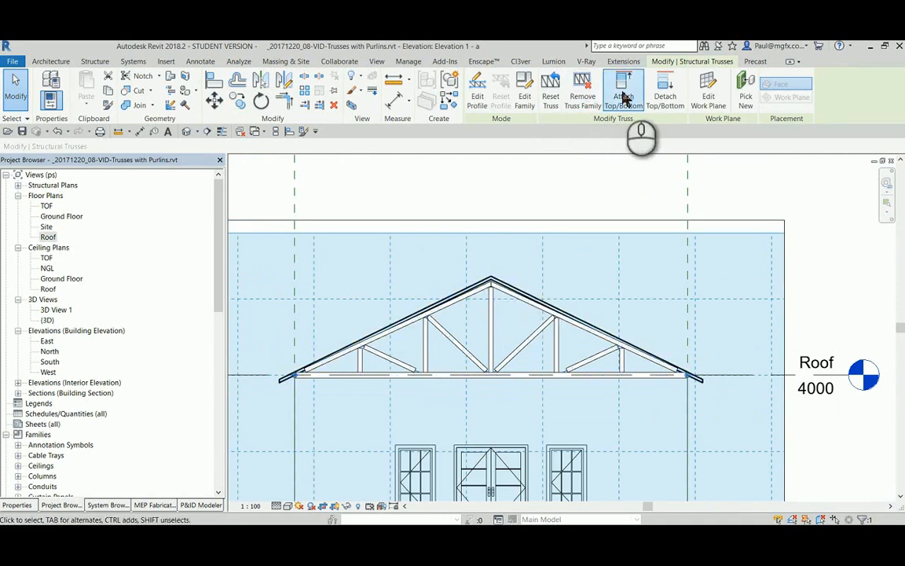
pyautogui.click(623, 88)
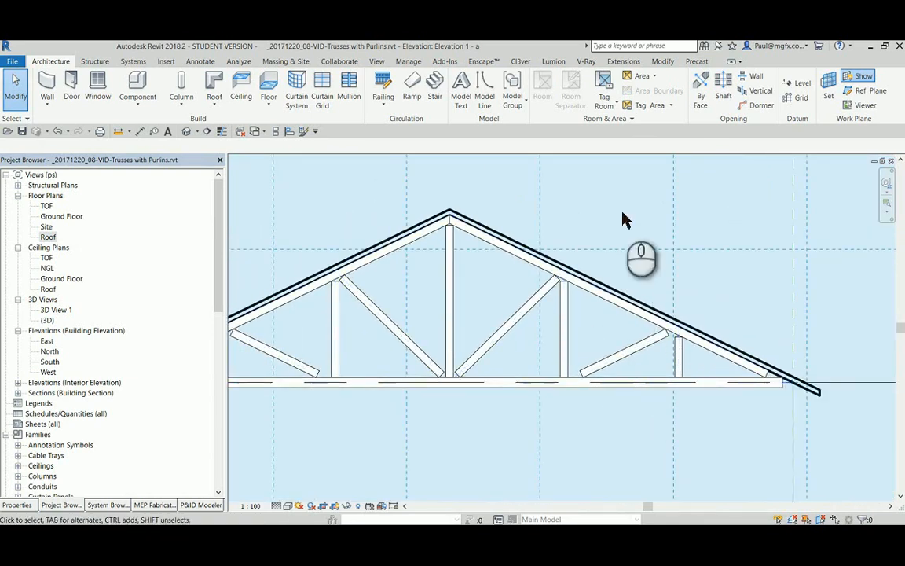
pyautogui.moveTo(282, 146)
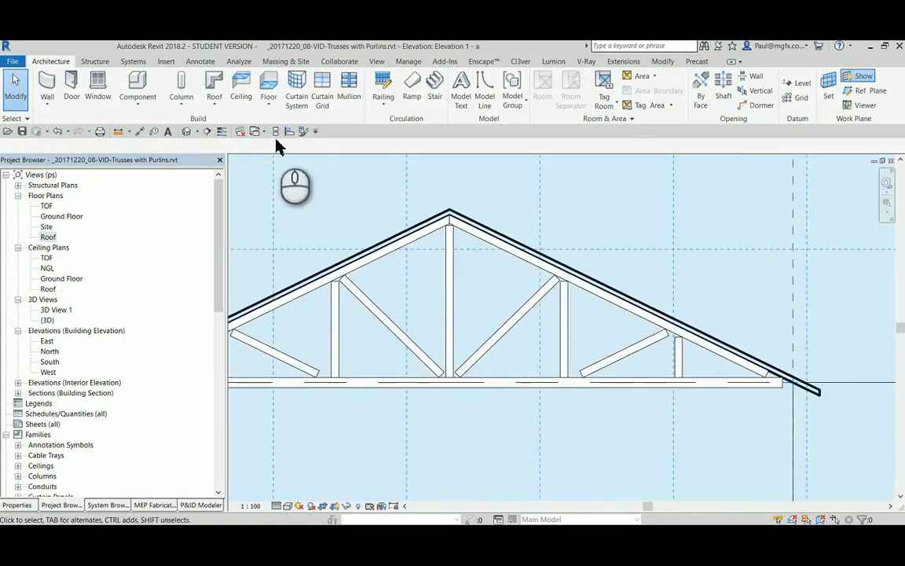
pyautogui.click(256, 132)
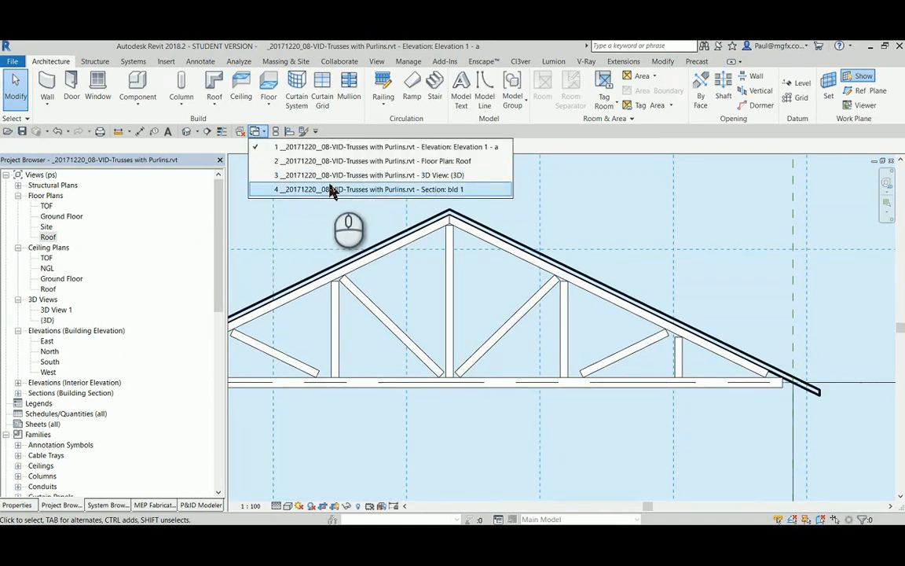
pyautogui.click(373, 174)
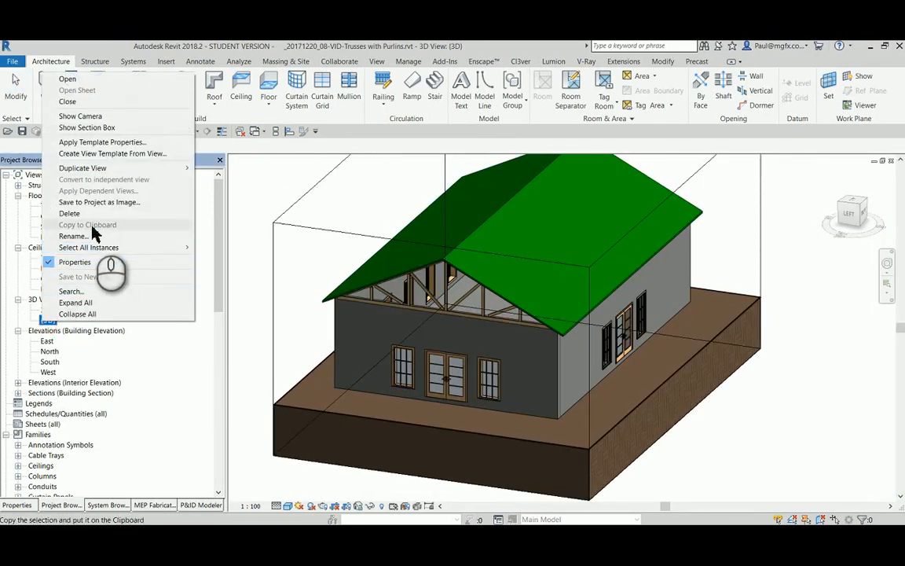
pyautogui.click(73, 236)
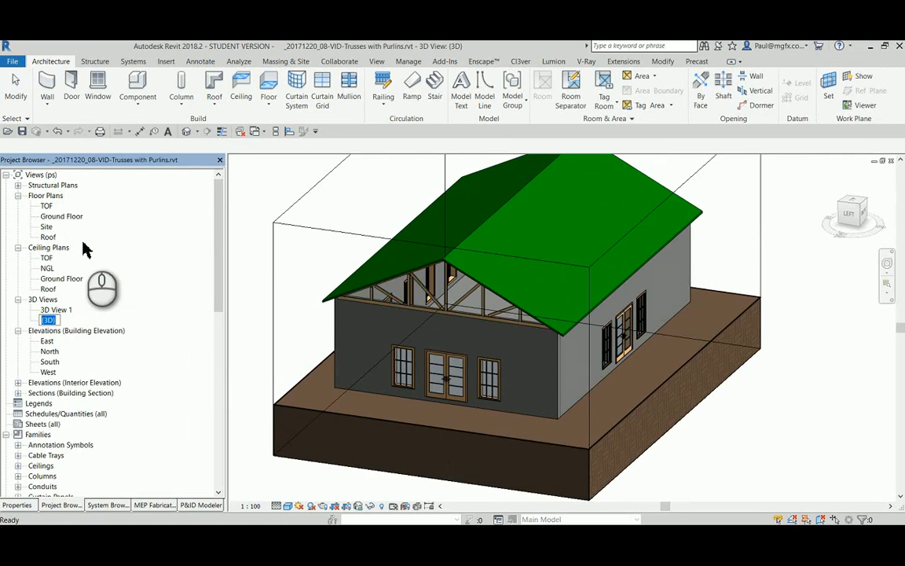
pyautogui.write('blf 1')
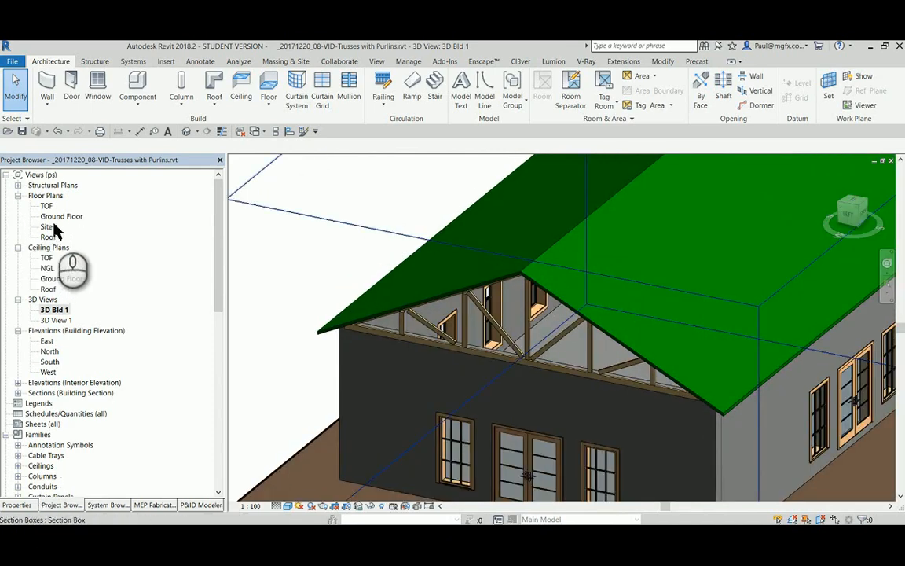
# In the Roof plan, array the truss and reference plane into 10 grouped, associated copies.
pyautogui.doubleClick(48, 237)
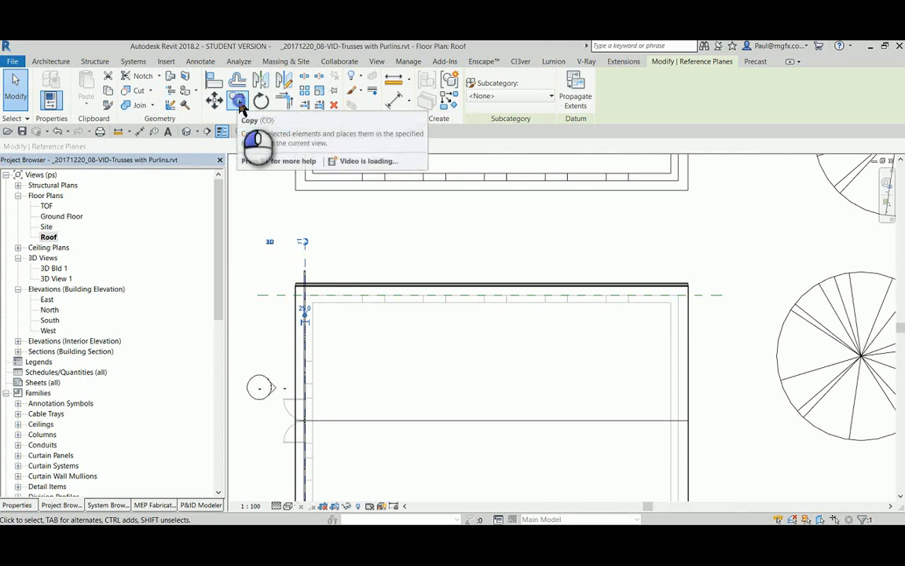
pyautogui.click(237, 101)
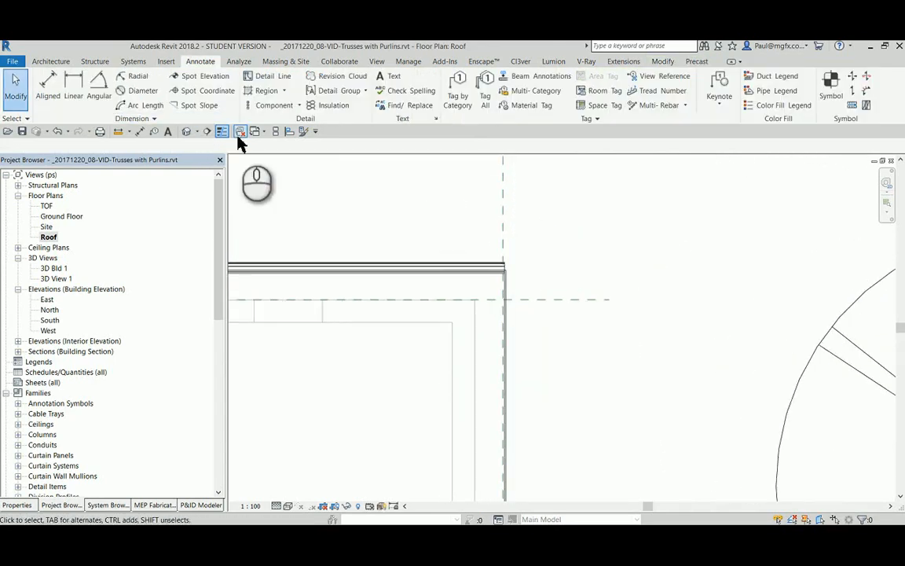
pyautogui.click(240, 131)
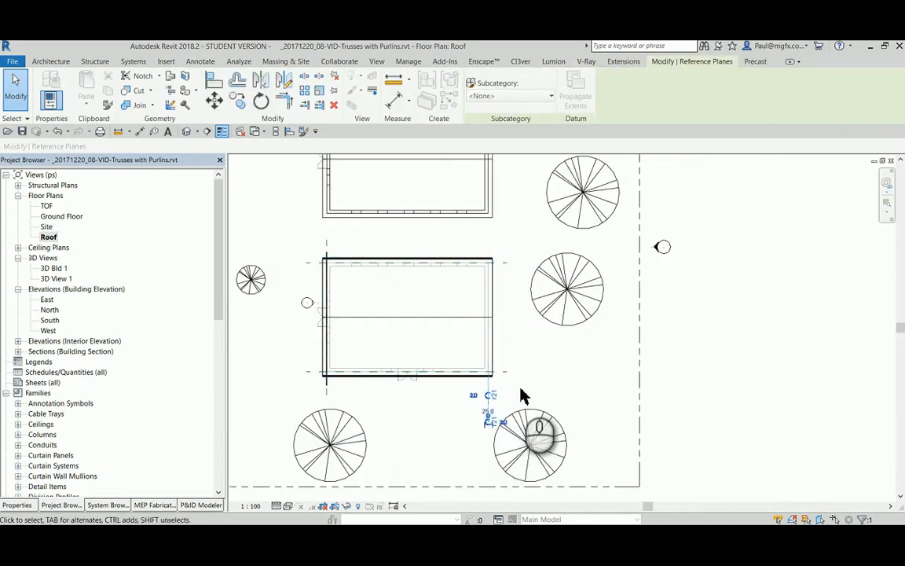
pyautogui.click(201, 61)
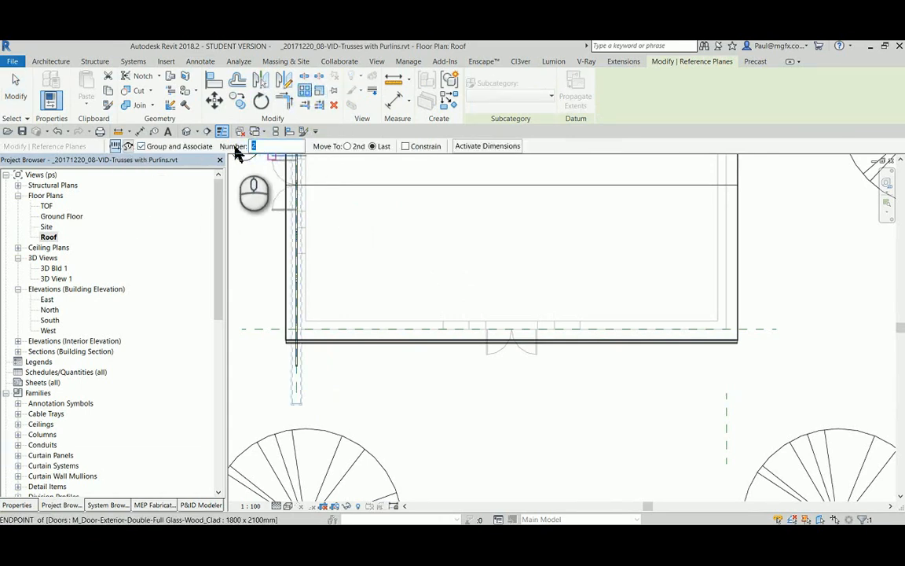
pyautogui.write('10')
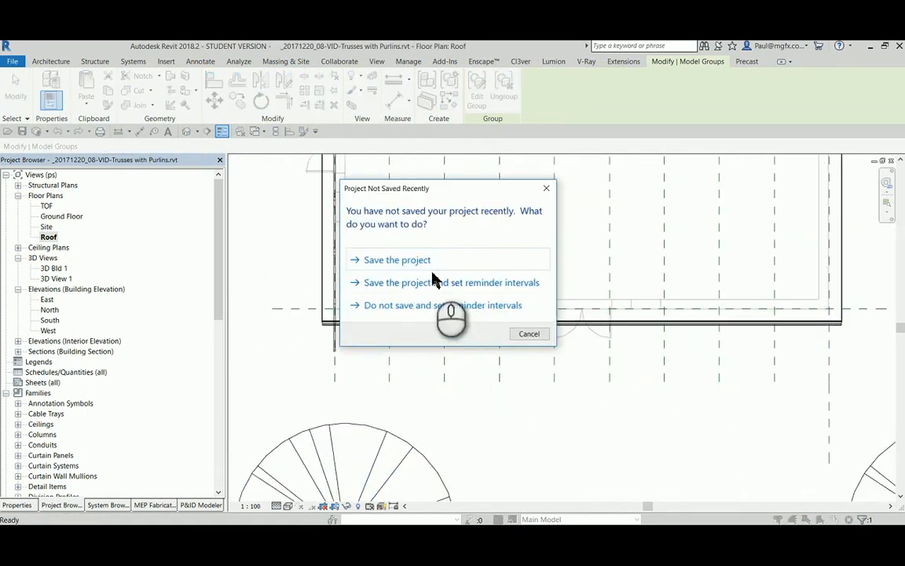
pyautogui.moveTo(393, 271)
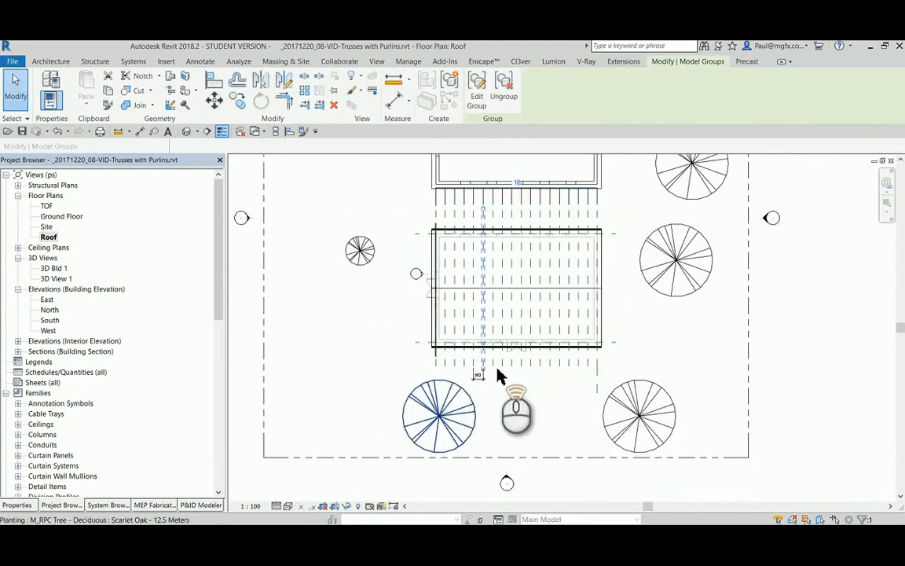
pyautogui.click(200, 62)
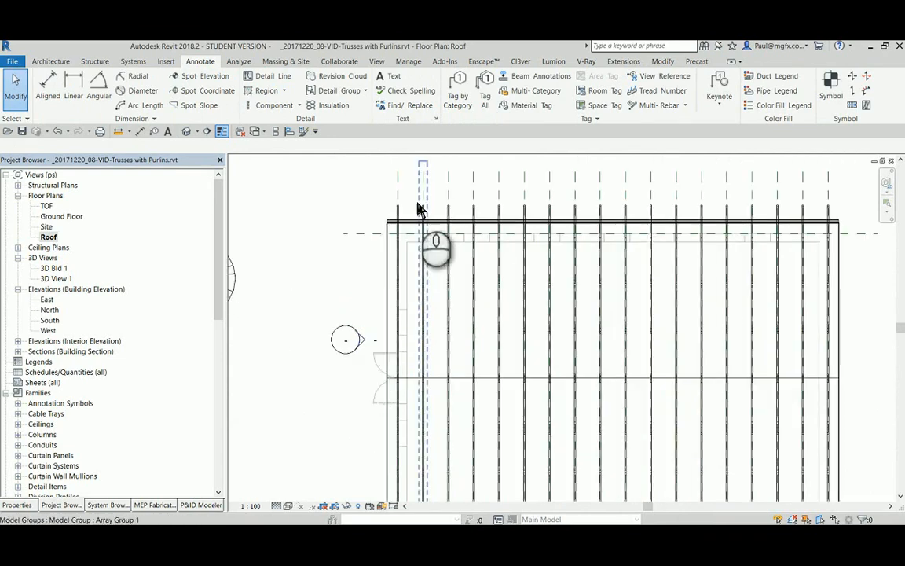
# Select the elevation marker beside the house and open Elevation 1 - a.
pyautogui.click(344, 340)
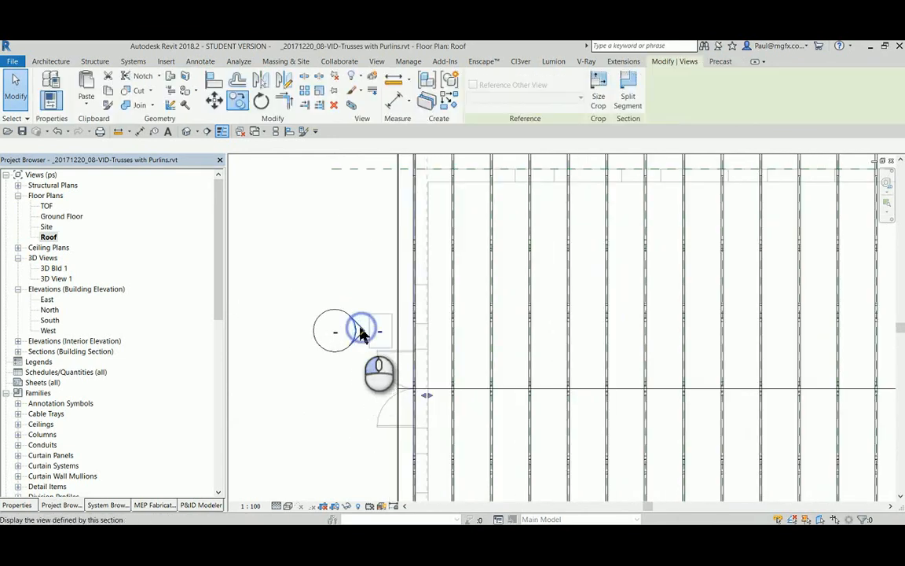
pyautogui.doubleClick(362, 330)
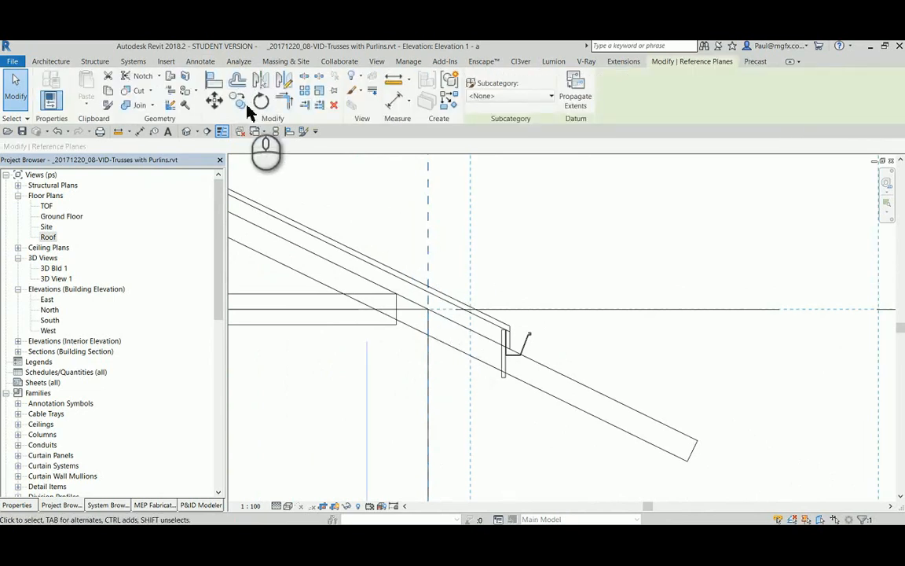
# Look over the truss and gutter at the eave, then reopen the Roof floor plan.
pyautogui.click(238, 101)
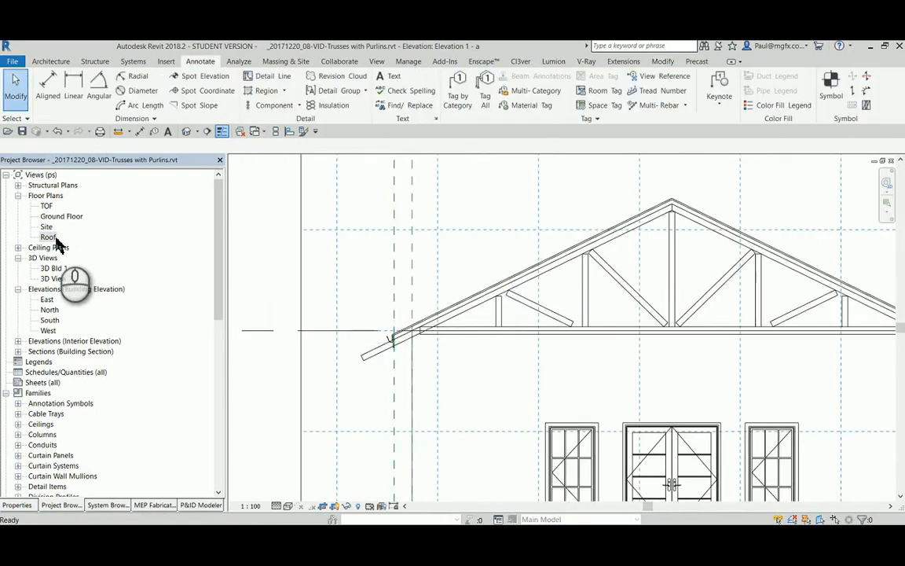
pyautogui.doubleClick(48, 236)
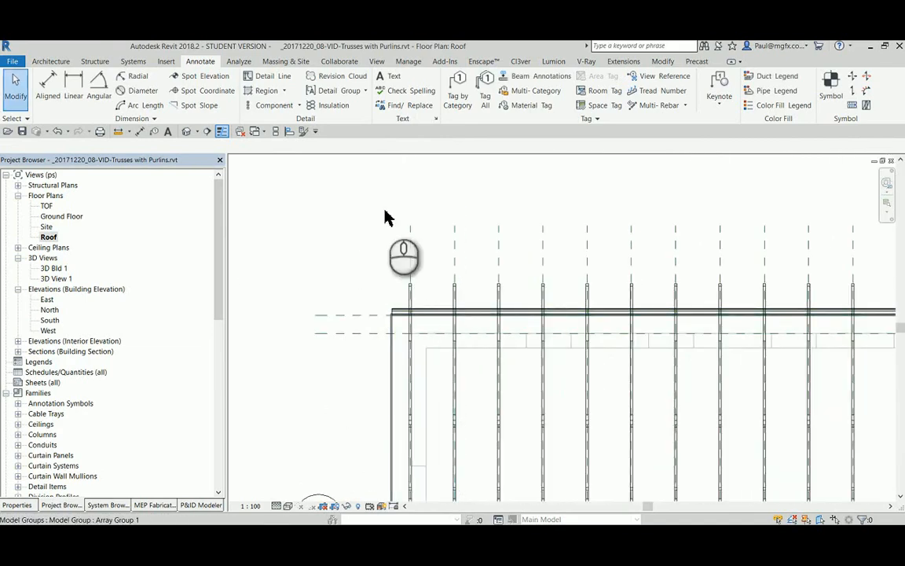
pyautogui.moveTo(649, 70)
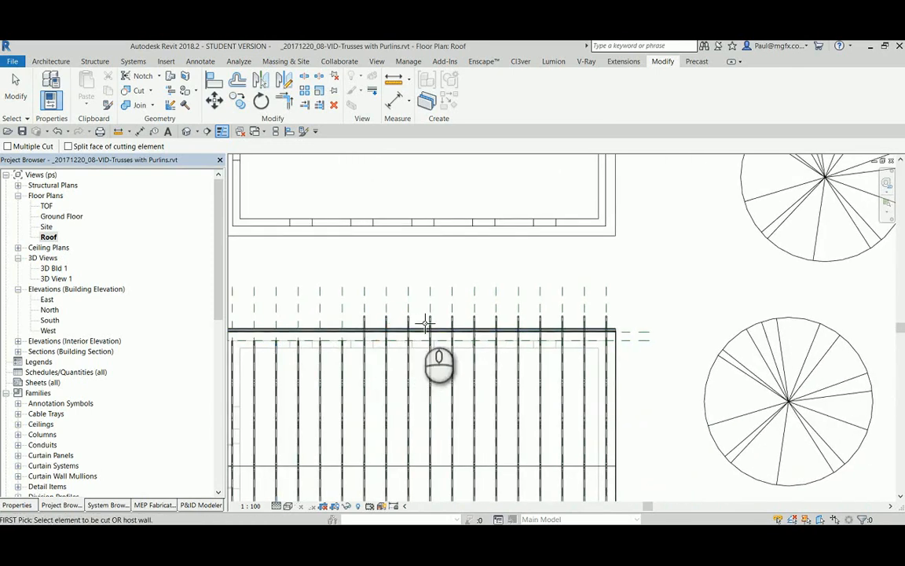
pyautogui.moveTo(635, 344)
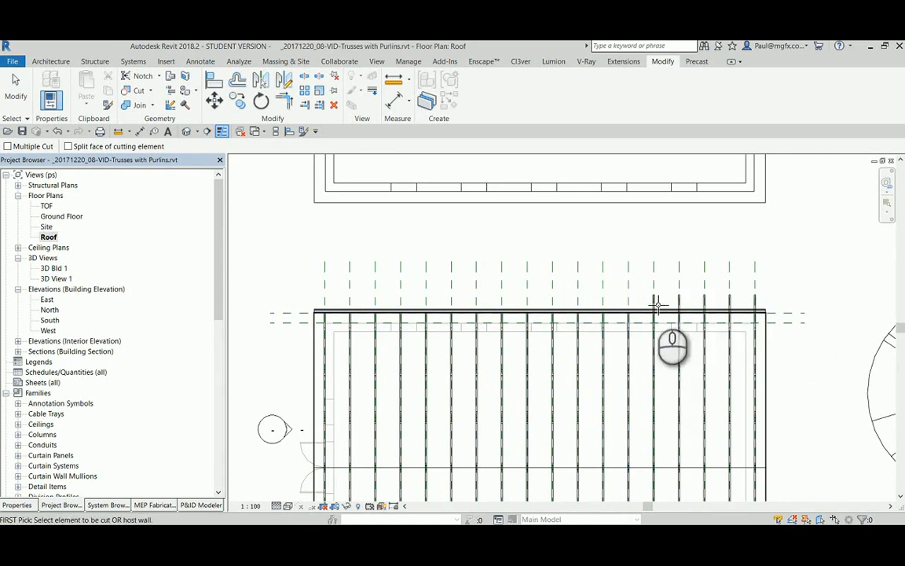
pyautogui.moveTo(806, 314)
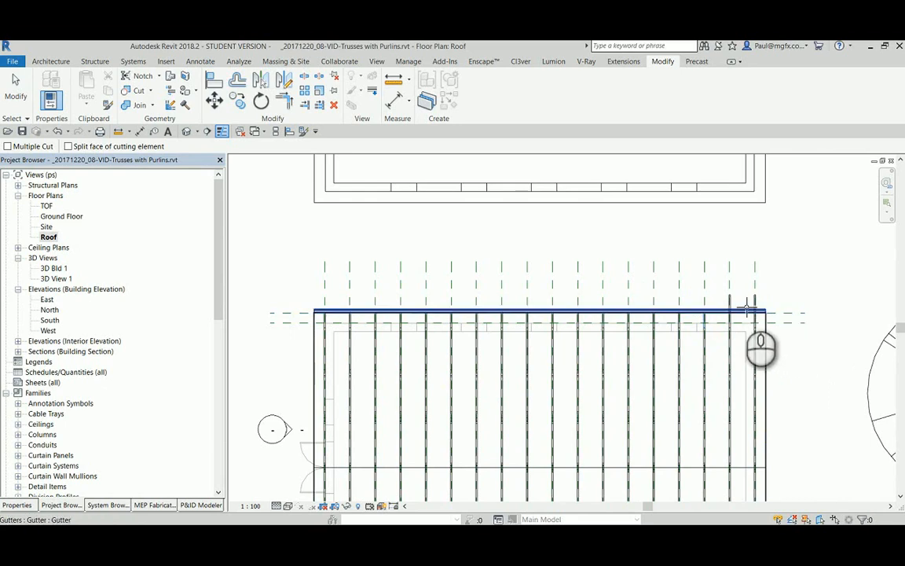
# Pick the gutter along the top eave as the geometry to cut.
pyautogui.click(755, 315)
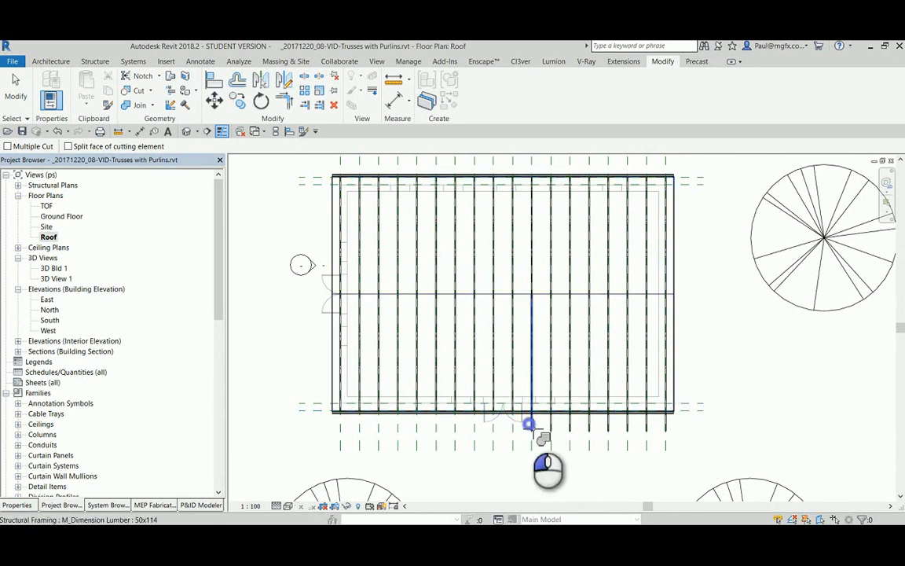
# Pick a truss member along the lower eave to cut into the gutter.
pyautogui.click(529, 425)
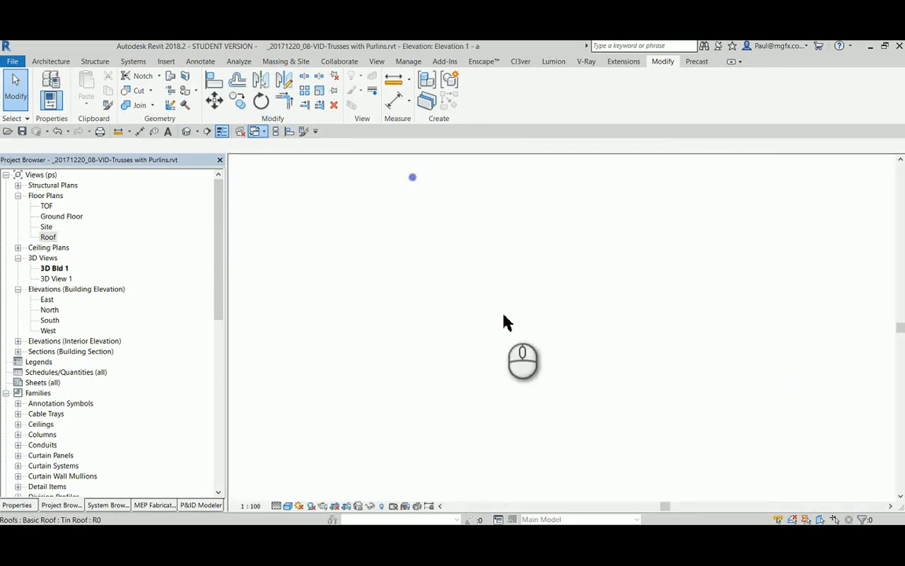
# Open 3D Bld 1 and orbit to the gable end with its trusses.
pyautogui.doubleClick(54, 268)
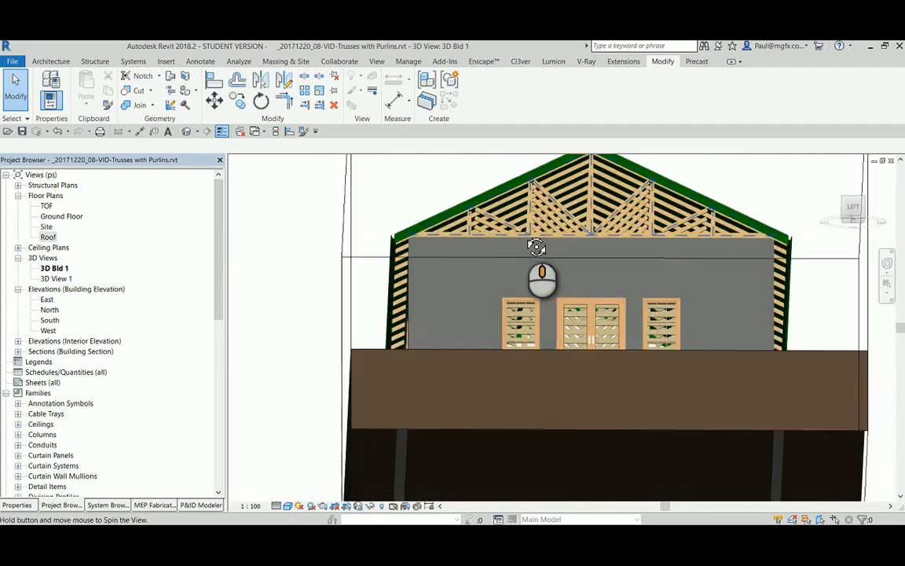
pyautogui.moveTo(537, 246); pyautogui.dragTo(481, 361)
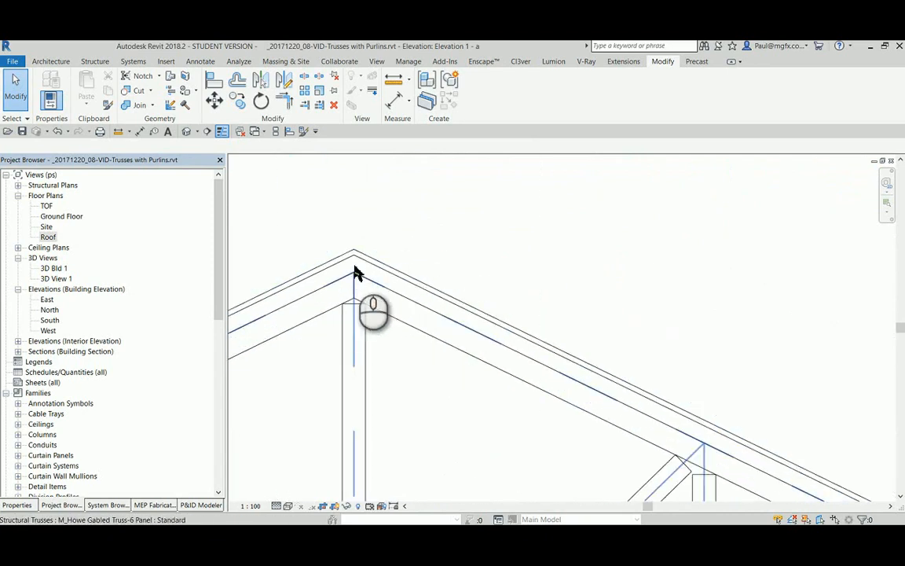
# Sketch a reference plane along the truss top chord slope in Elevation 1 - a.
pyautogui.click(50, 61)
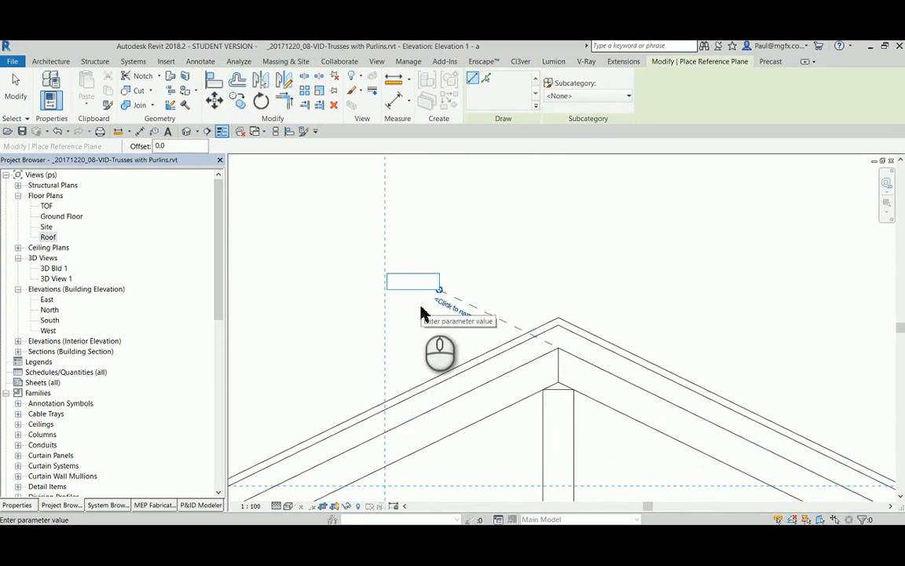
pyautogui.write('p')
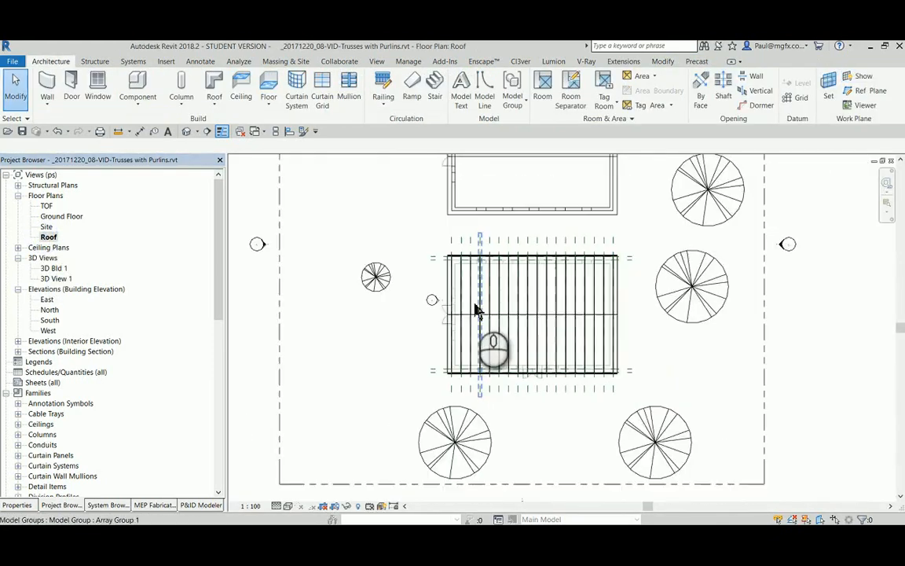
# Set the work plane for the purlins by choosing the sloped reference plane by name.
pyautogui.click(828, 86)
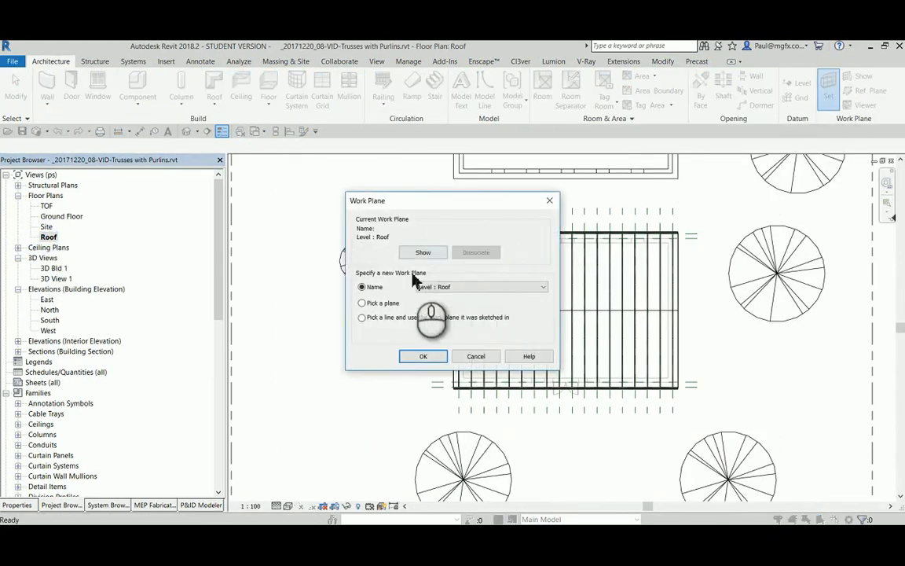
pyautogui.click(541, 286)
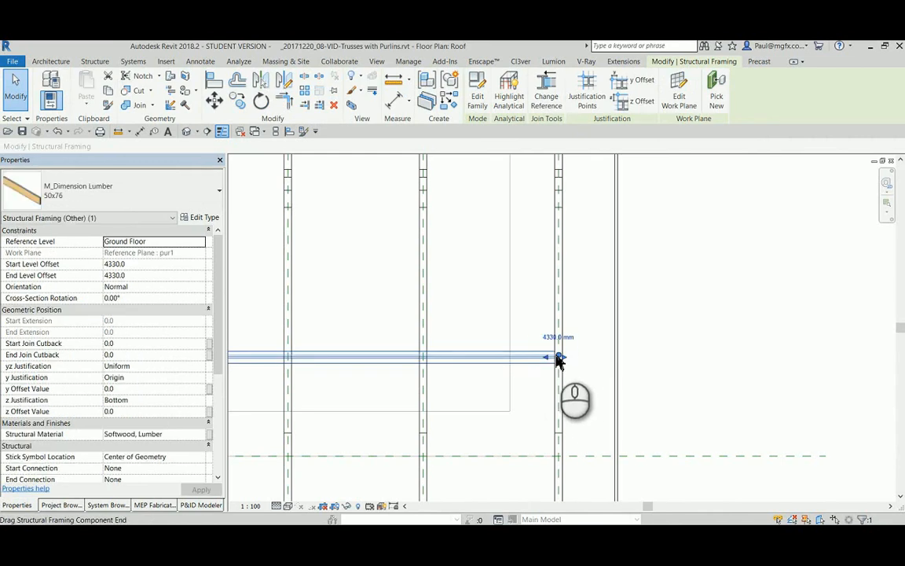
# Set the 50x76 purlin's join cutbacks to -400 and drag its start past the truss.
pyautogui.rightClick(559, 357)
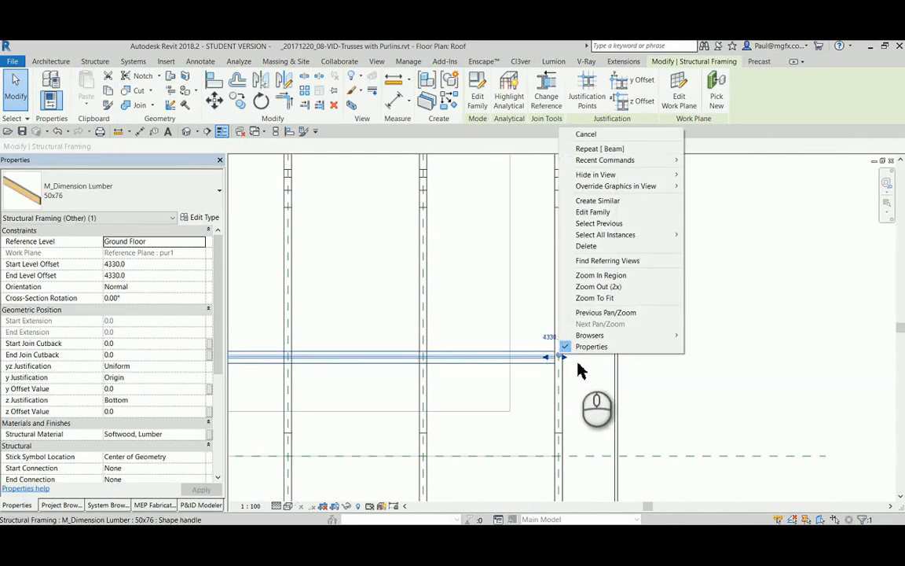
pyautogui.moveTo(586, 246)
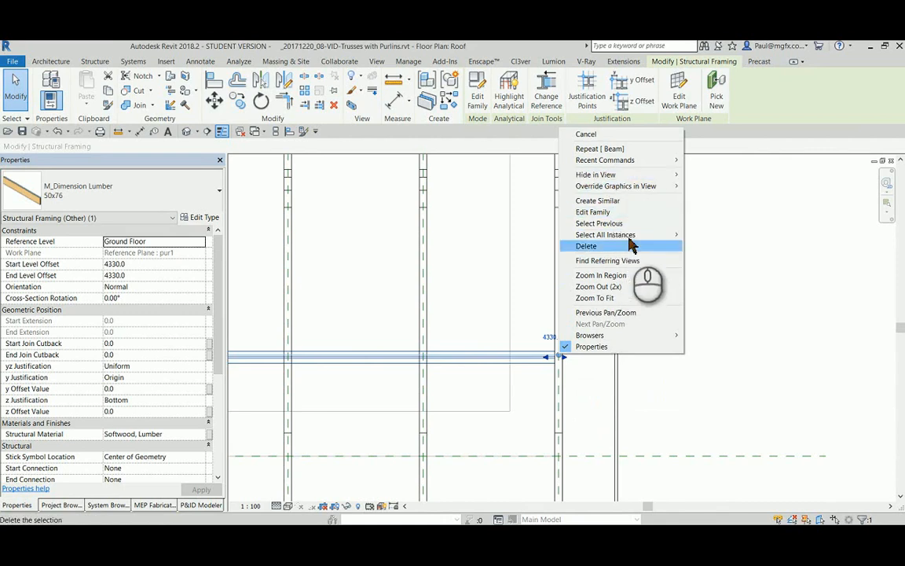
pyautogui.moveTo(606, 234)
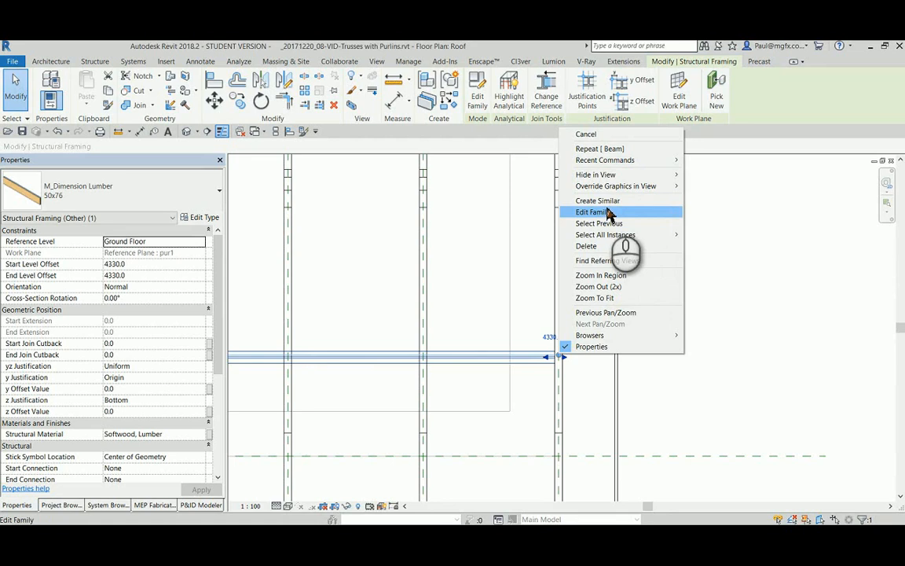
pyautogui.moveTo(597, 201)
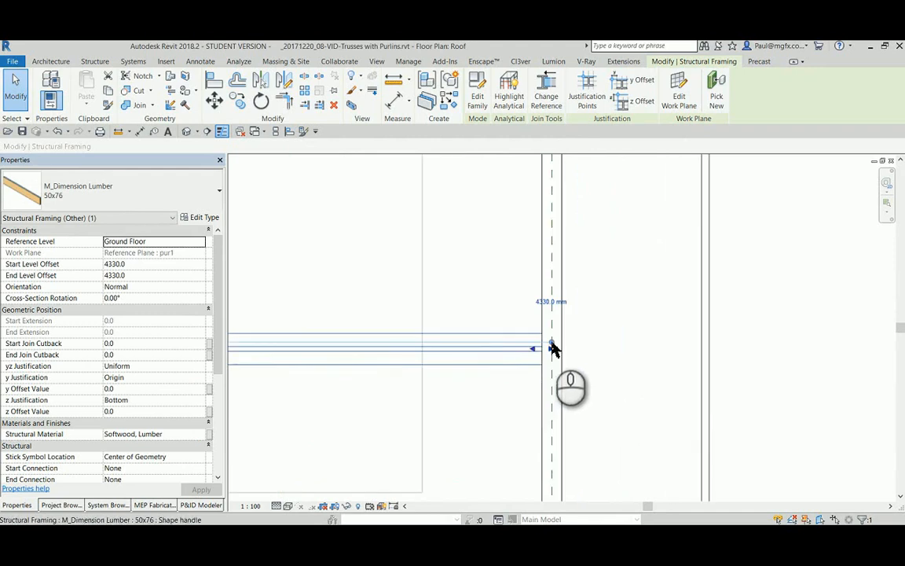
pyautogui.rightClick(552, 349)
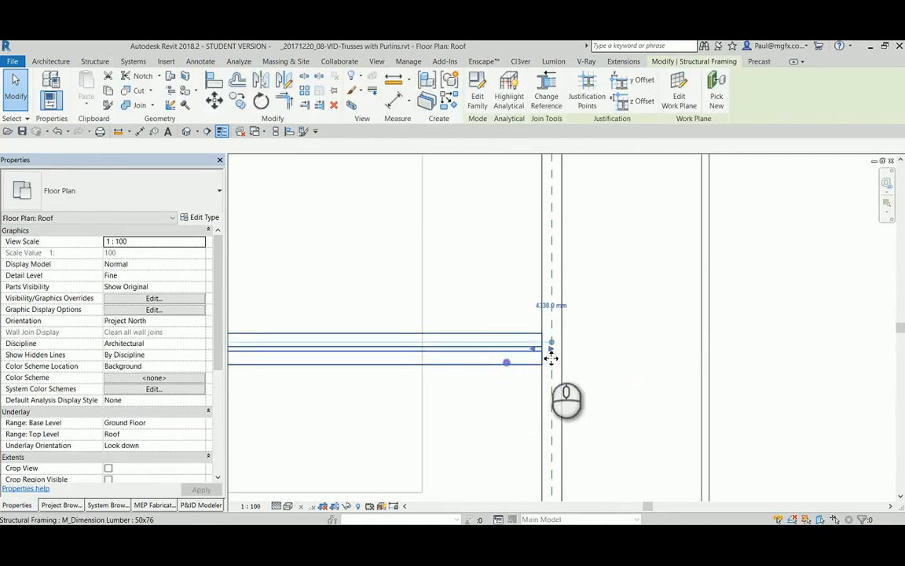
pyautogui.rightClick(551, 348)
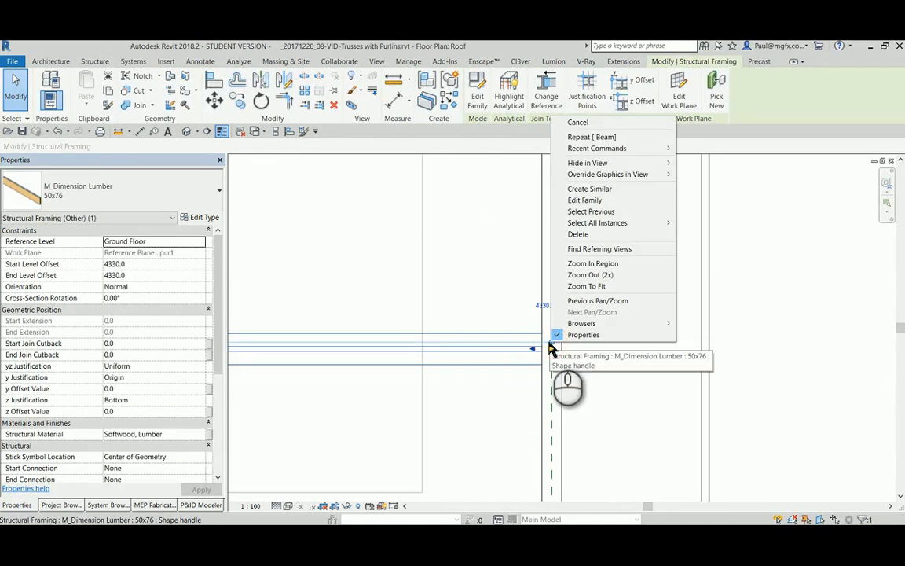
pyautogui.moveTo(558, 350)
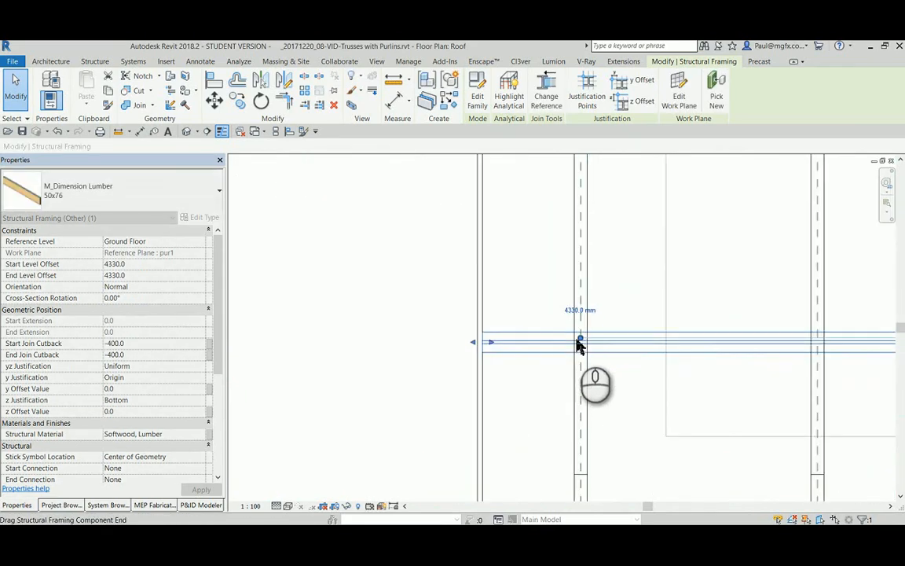
pyautogui.rightClick(580, 339)
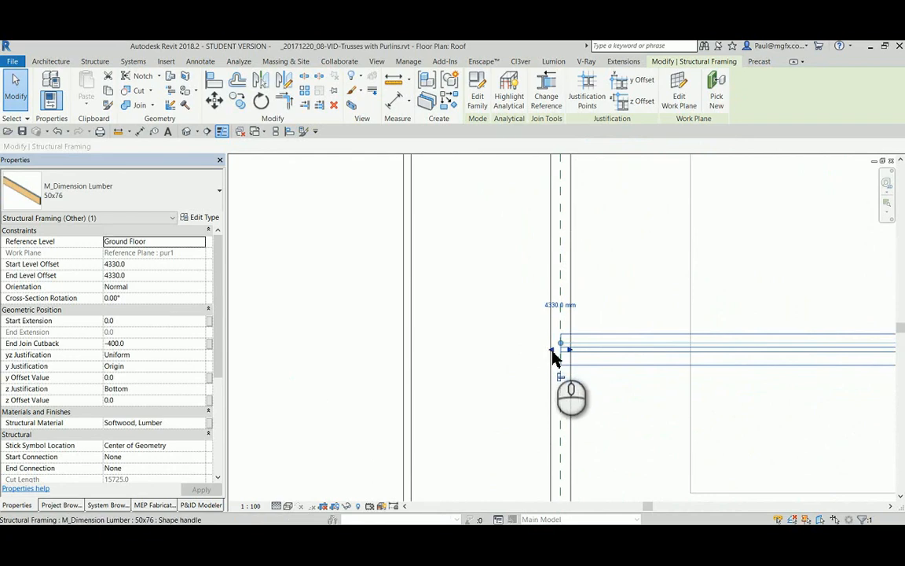
pyautogui.moveTo(554, 350); pyautogui.dragTo(416, 354)
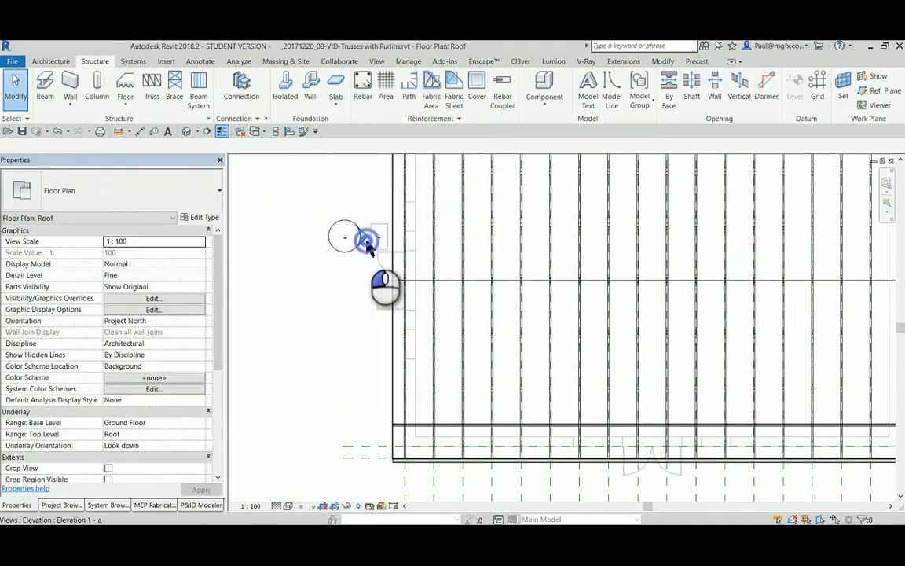
# In Elevation 1 - a, draw a detail line square to the roof slope, then select the purlin.
pyautogui.doubleClick(367, 240)
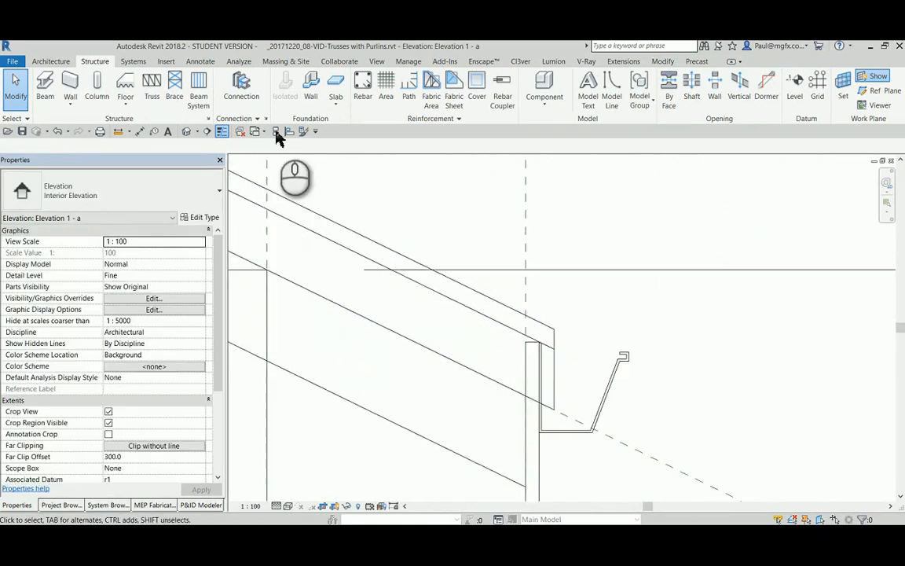
pyautogui.click(200, 61)
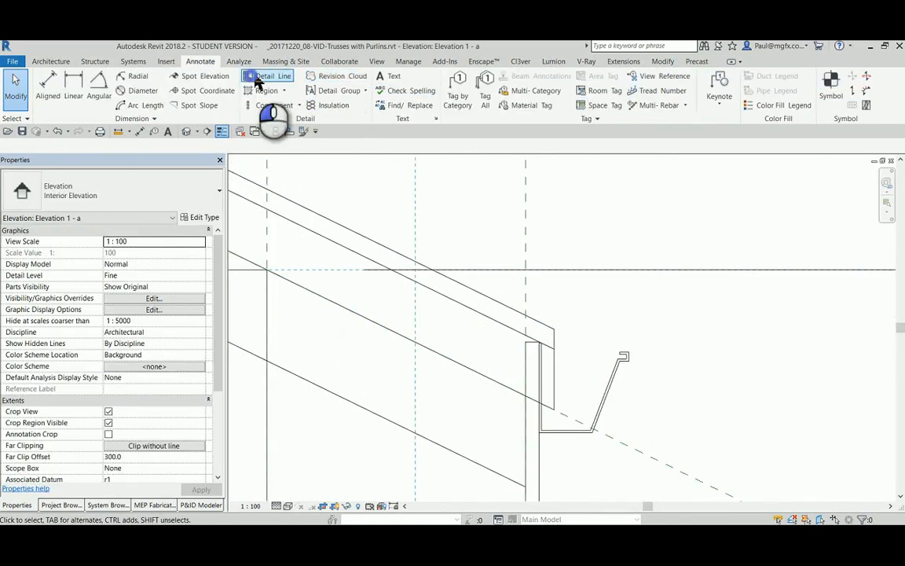
pyautogui.click(274, 76)
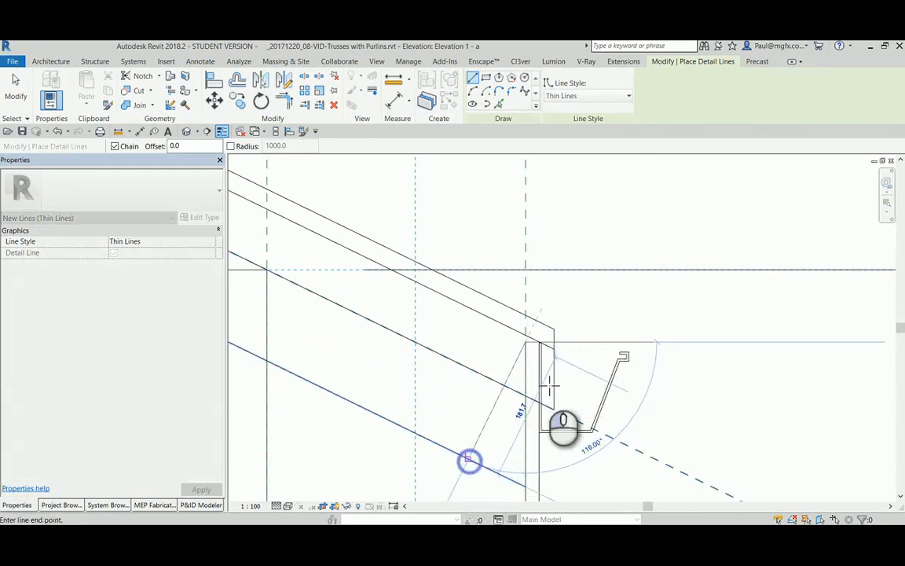
pyautogui.click(200, 62)
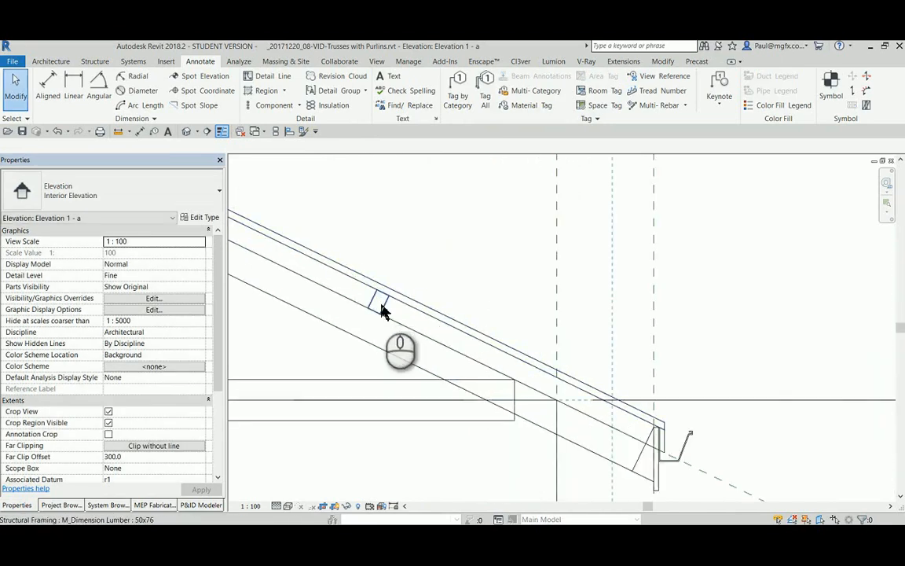
pyautogui.click(379, 305)
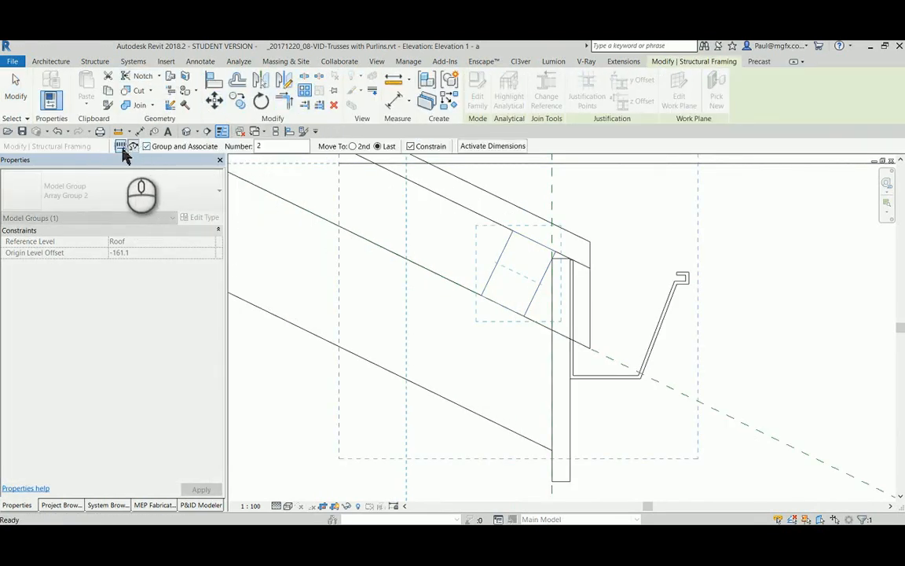
# Array the purlin linearly as a grouped set up the slope, last copy at the ridge.
pyautogui.click(279, 147)
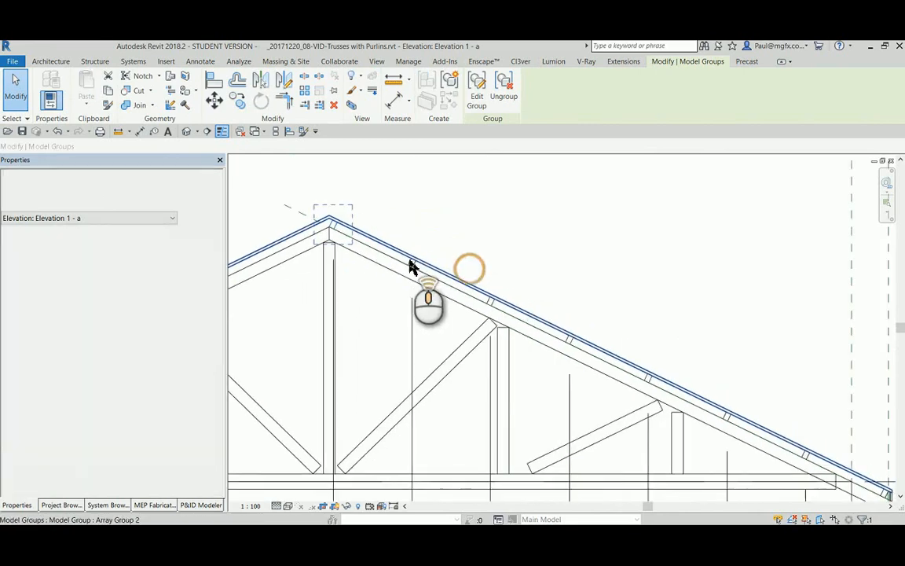
pyautogui.click(437, 294)
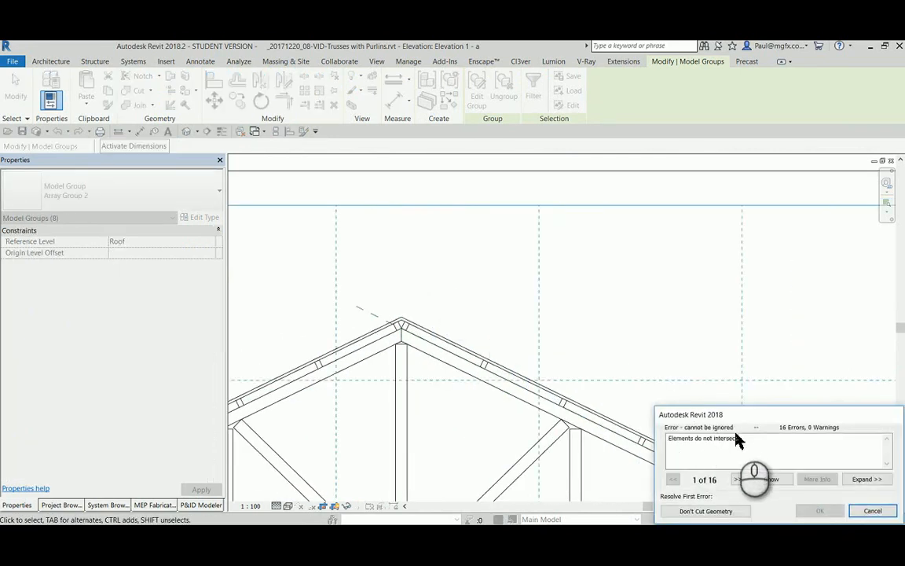
pyautogui.click(872, 511)
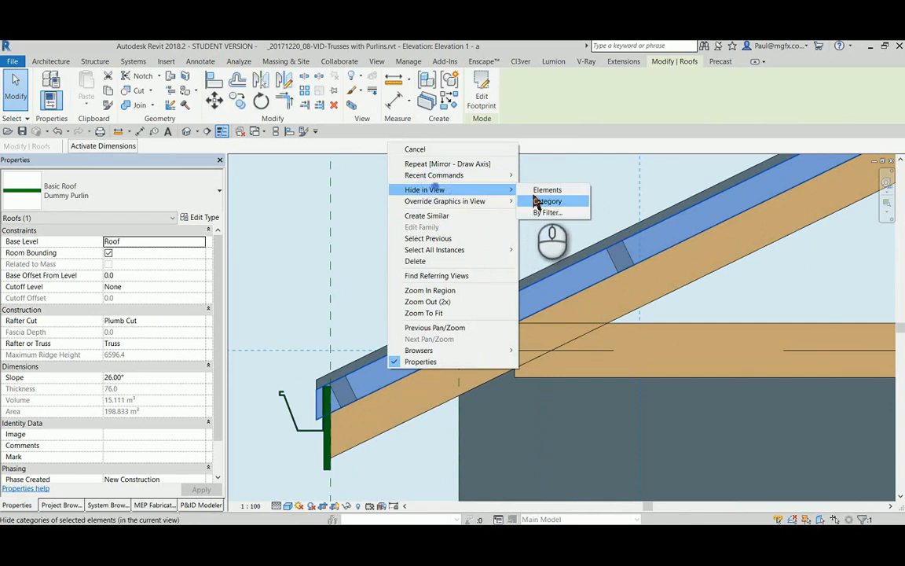
# Hide the Dummy Purlin roof category in this view and switch to 3D Bld 1.
pyautogui.click(548, 201)
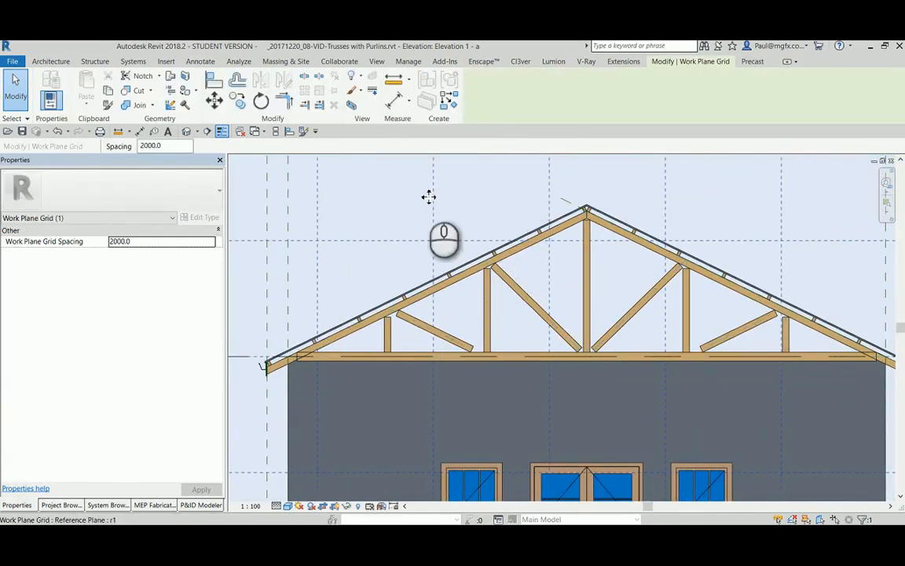
pyautogui.click(260, 132)
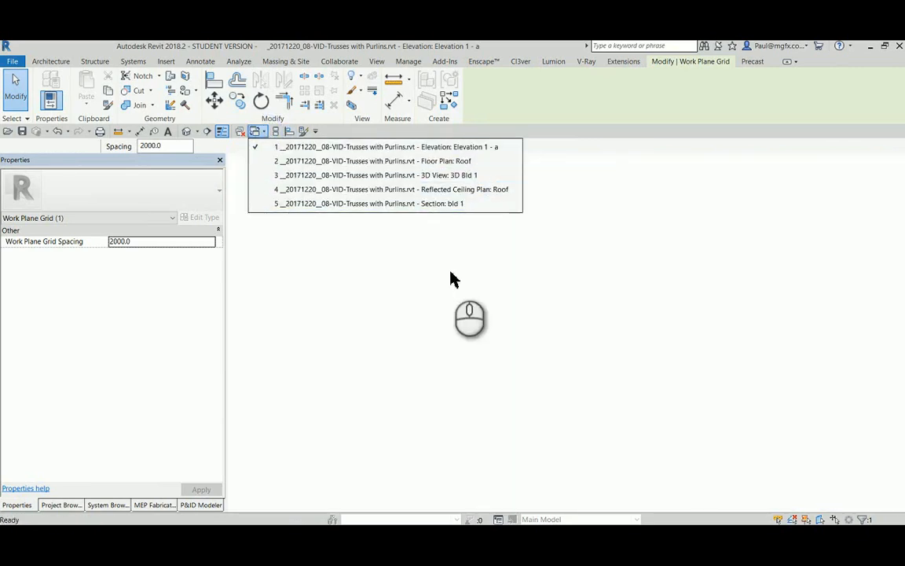
pyautogui.click(377, 174)
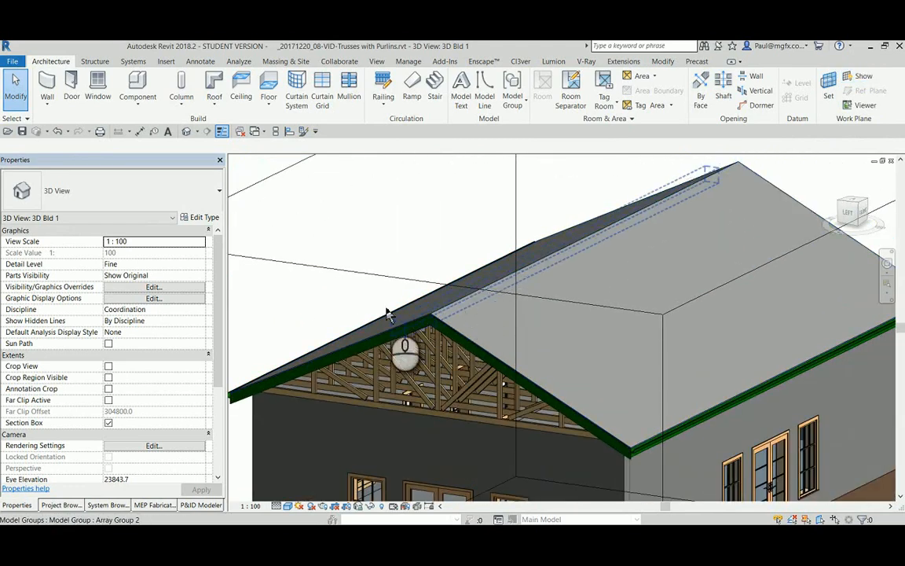
# Use Realistic visual style, temporarily hide the tin roof, then reset to show it again.
pyautogui.click(323, 505)
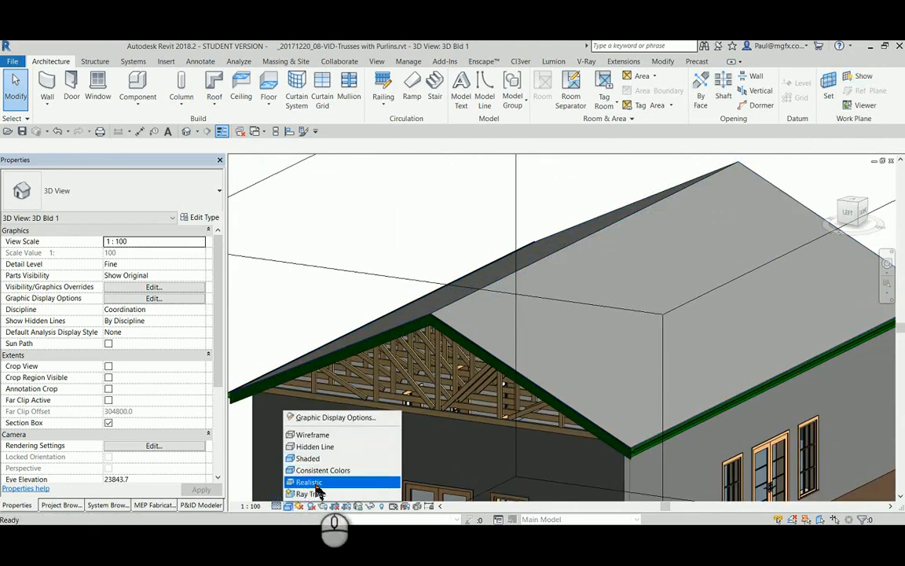
pyautogui.click(308, 482)
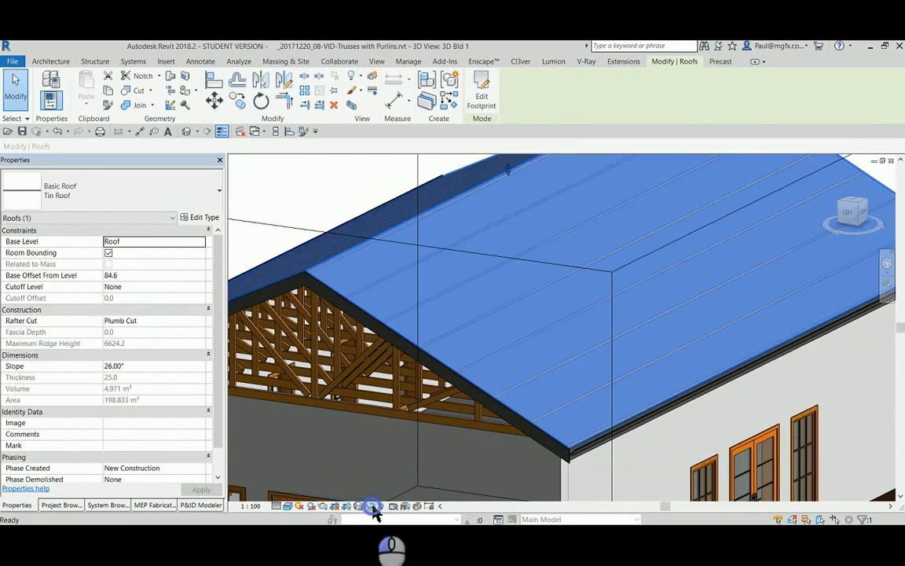
pyautogui.click(50, 62)
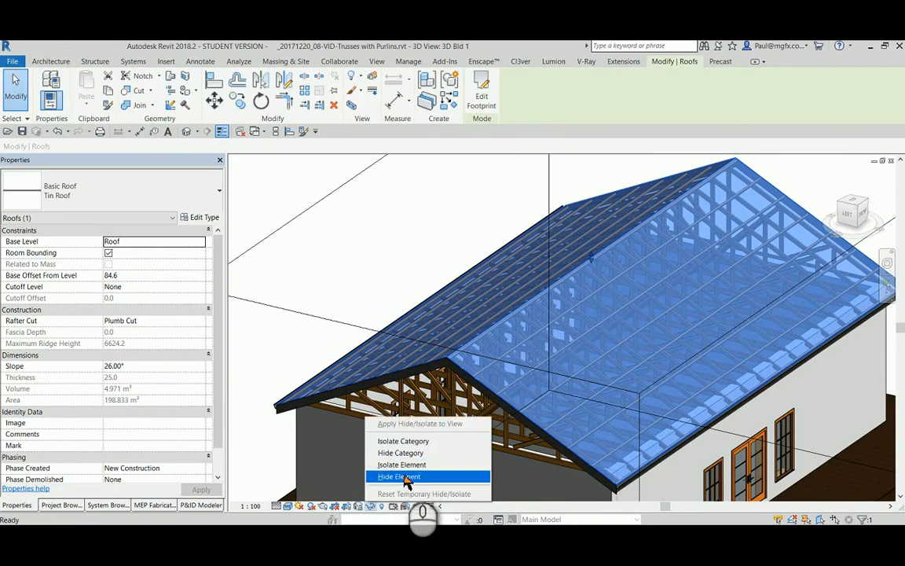
pyautogui.click(399, 477)
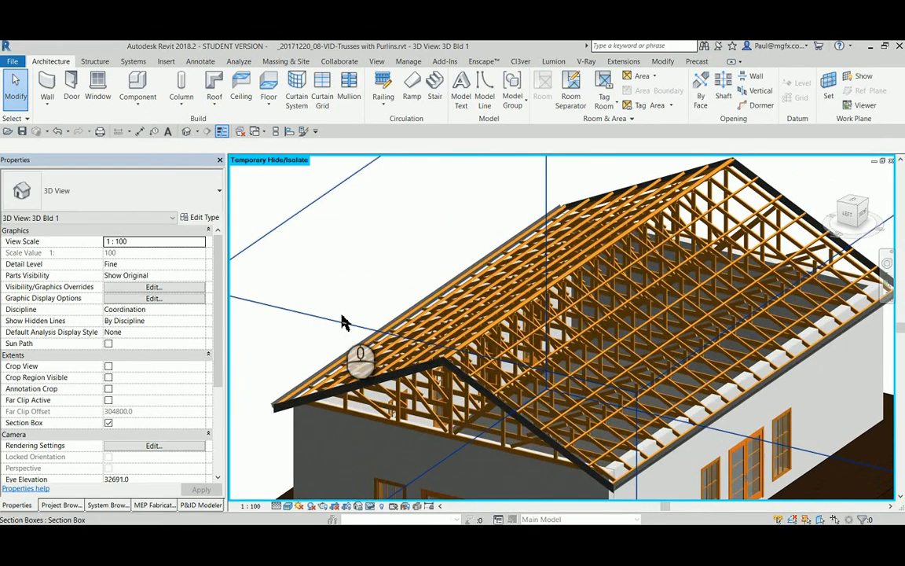
pyautogui.click(394, 505)
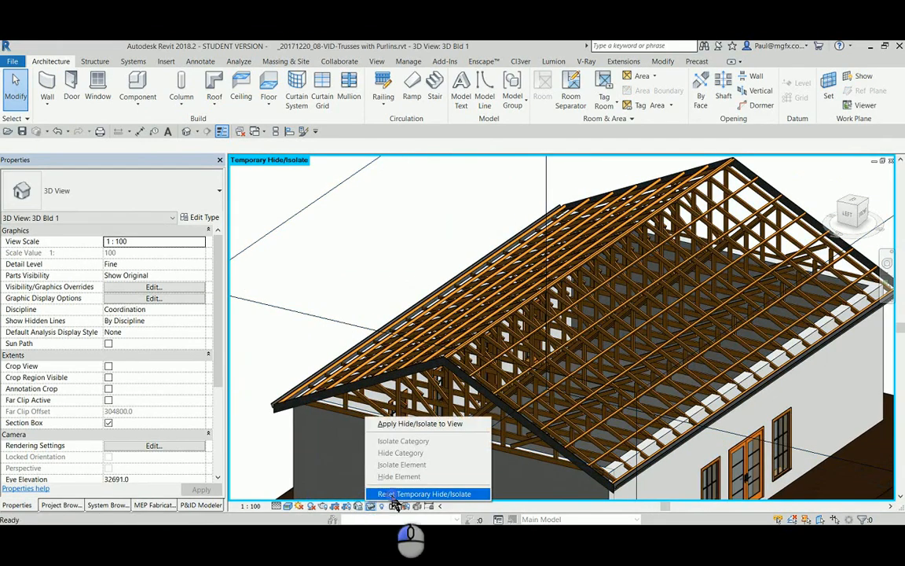
pyautogui.click(427, 494)
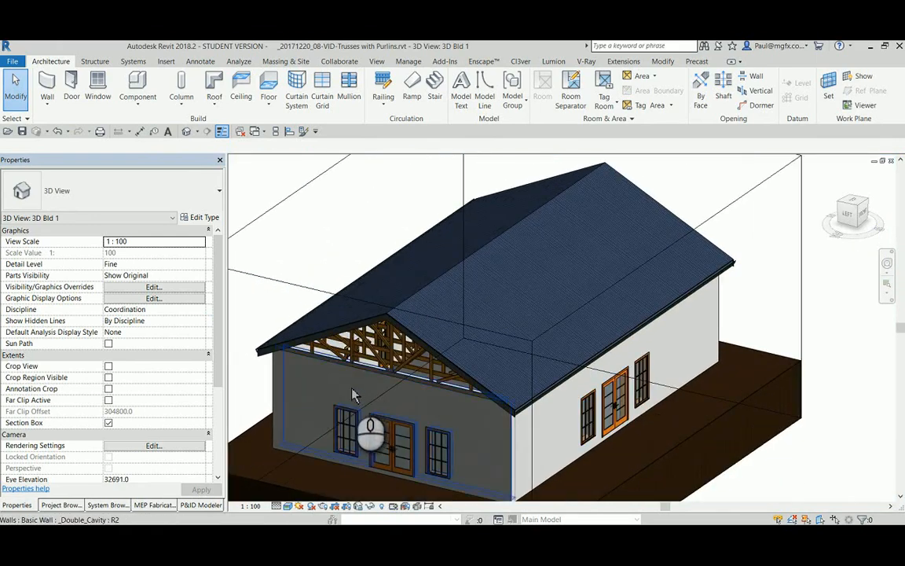
pyautogui.click(369, 393)
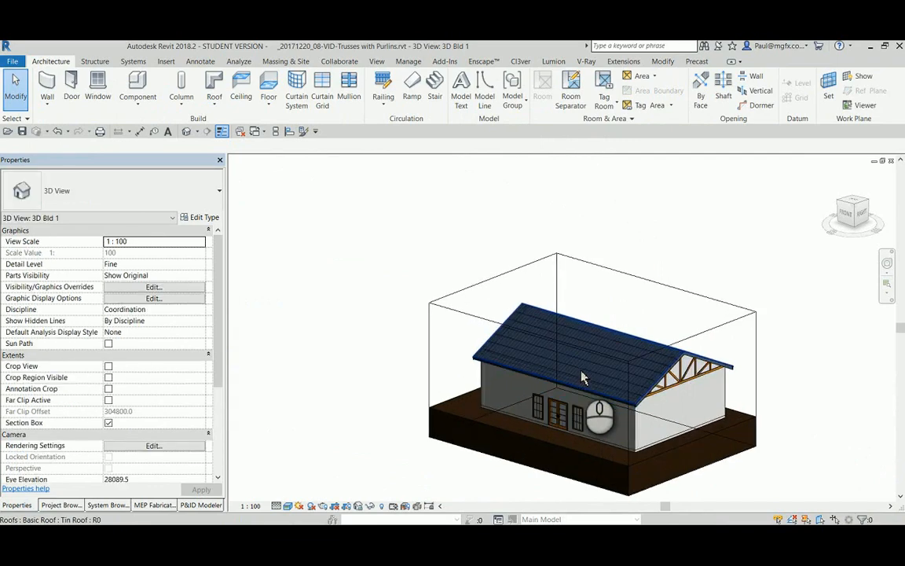
pyautogui.moveTo(582, 370)
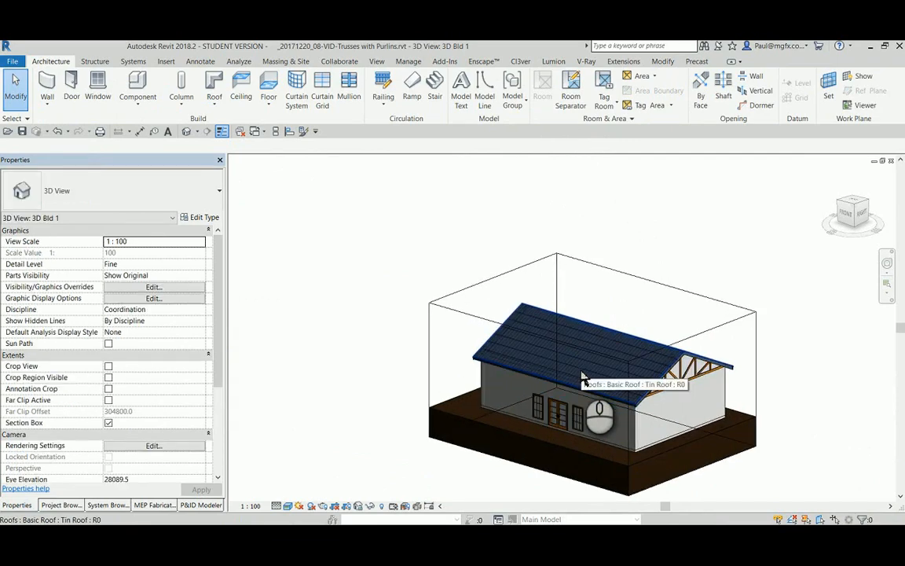
pyautogui.scroll(3)
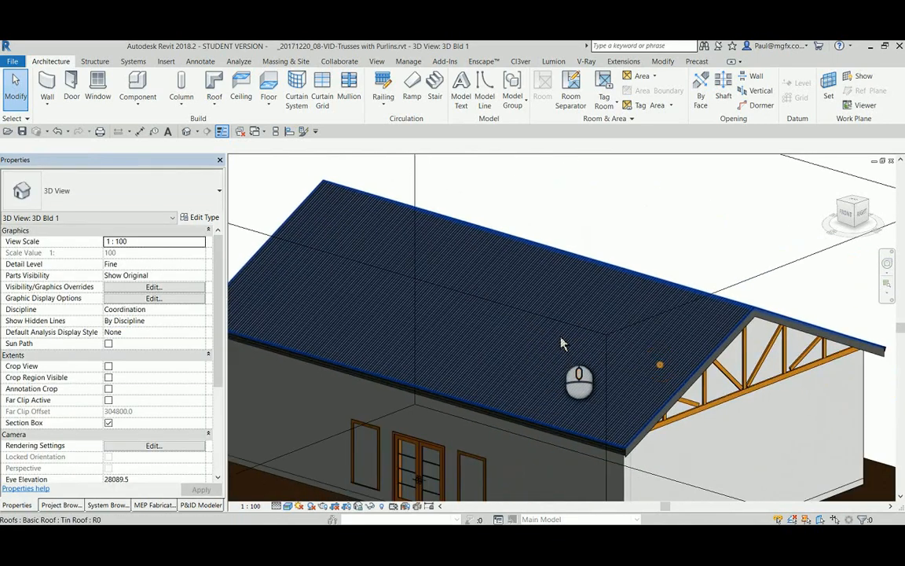
pyautogui.moveTo(562, 344); pyautogui.dragTo(495, 362)
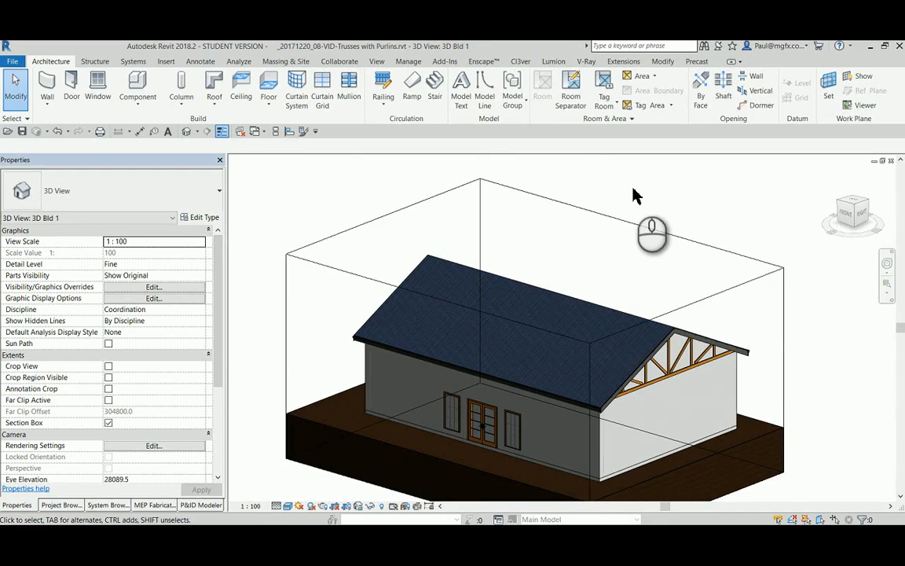
pyautogui.click(529, 460)
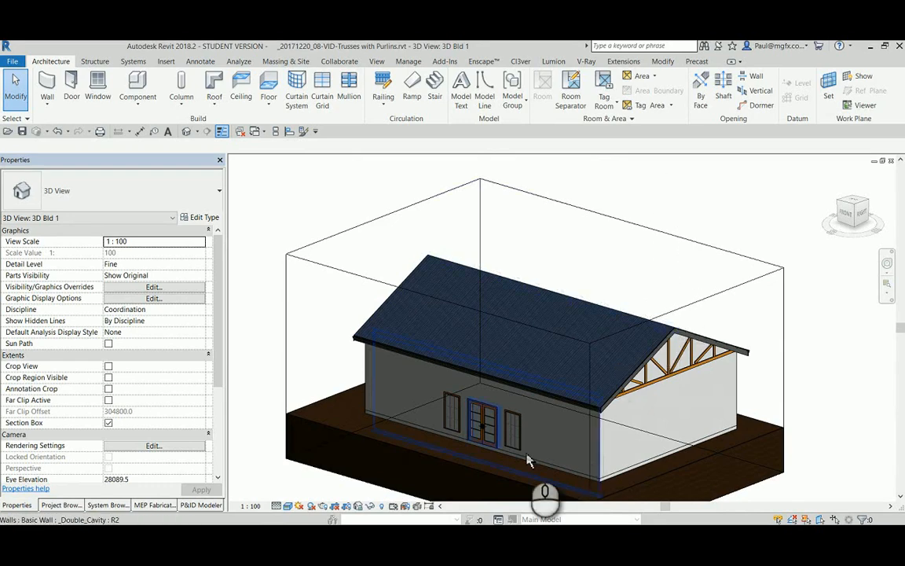